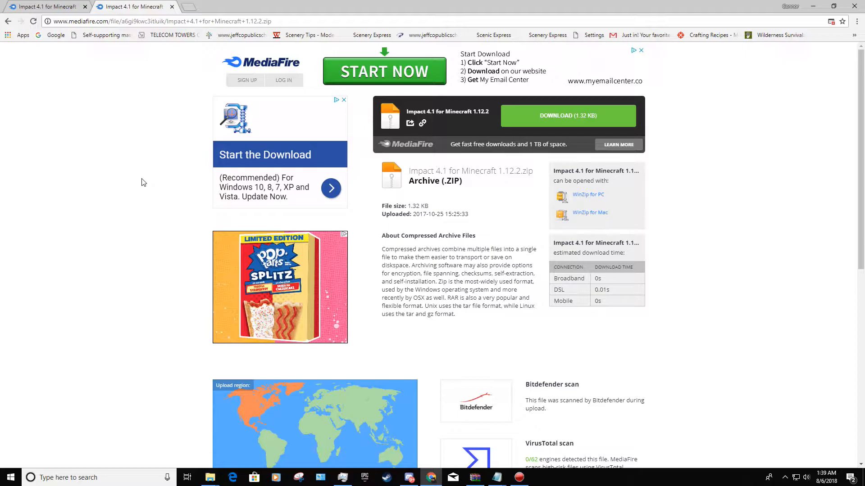
{"action": "mouse_move", "coordinate": [299, 4]}
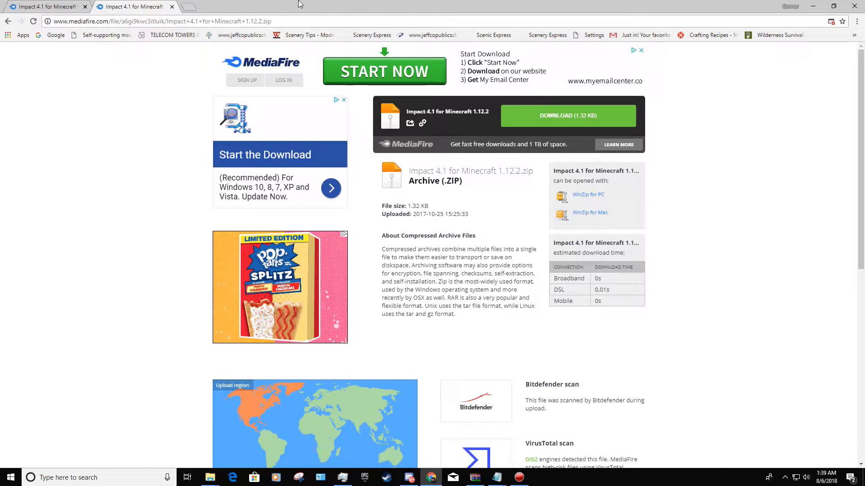
Download the 1.32 KB Impact 4.1 for Minecraft 1.12.2 zip from MediaFire
{"action": "left_click", "coordinate": [165, 21]}
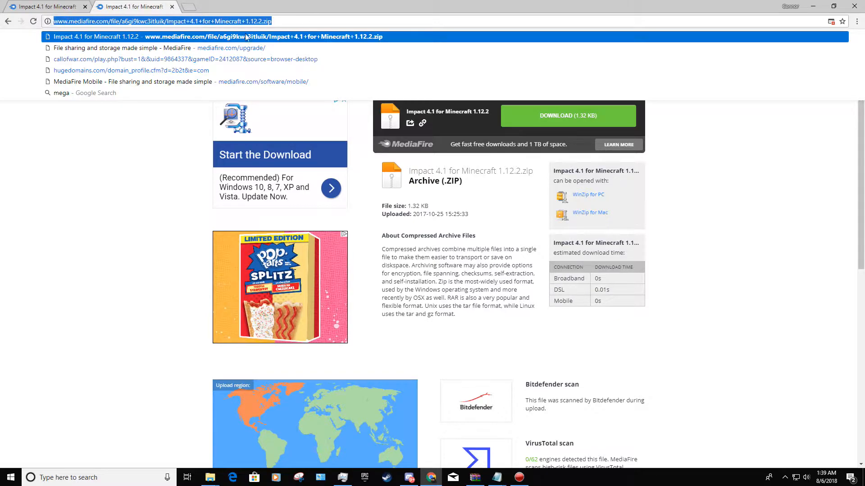
{"action": "mouse_move", "coordinate": [287, 87]}
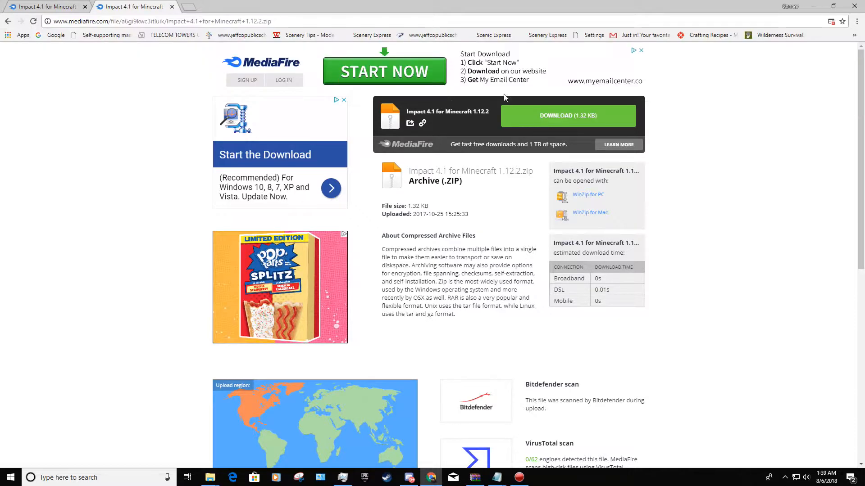
{"action": "mouse_move", "coordinate": [440, 108]}
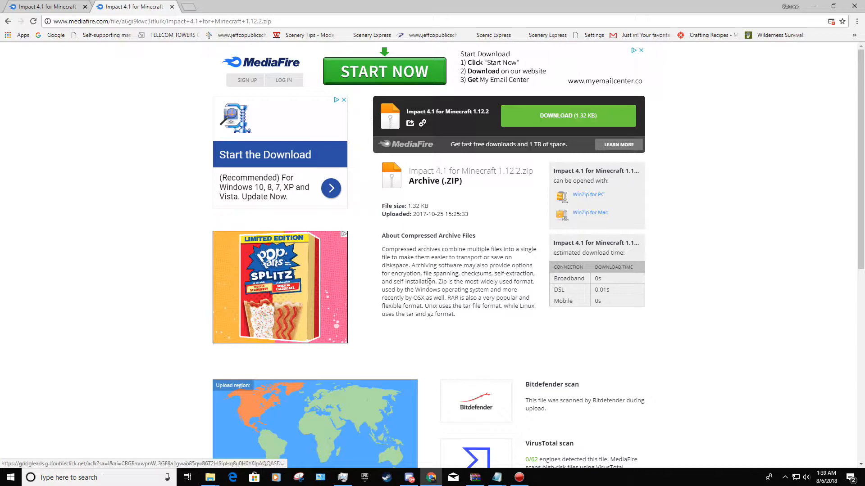
{"action": "scroll", "scroll_direction": "down", "scroll_amount": 3}
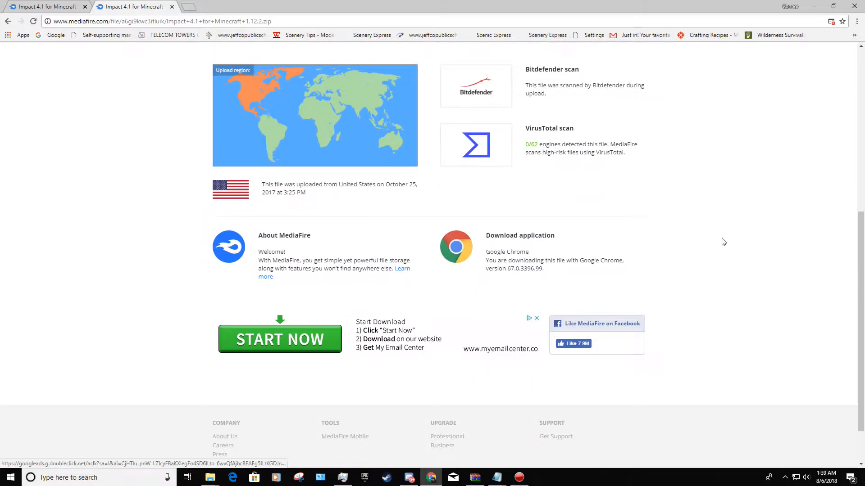
{"action": "scroll", "scroll_direction": "up", "scroll_amount": 3}
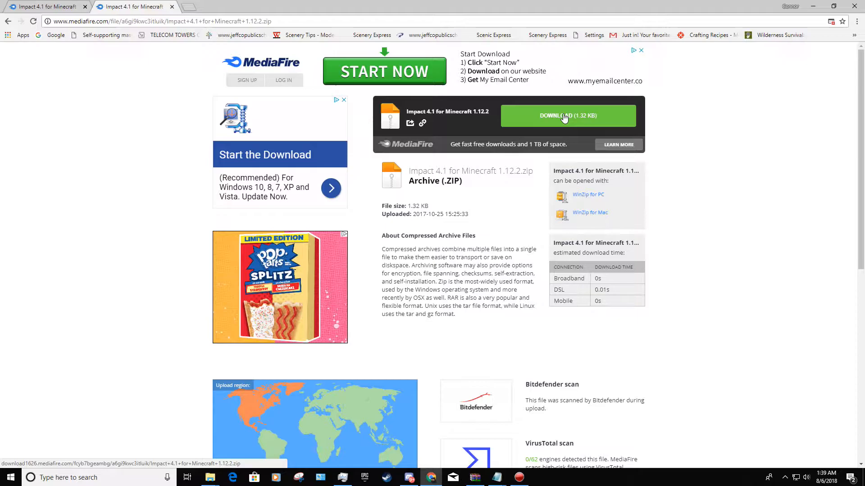
{"action": "scroll", "scroll_direction": "down", "scroll_amount": 3}
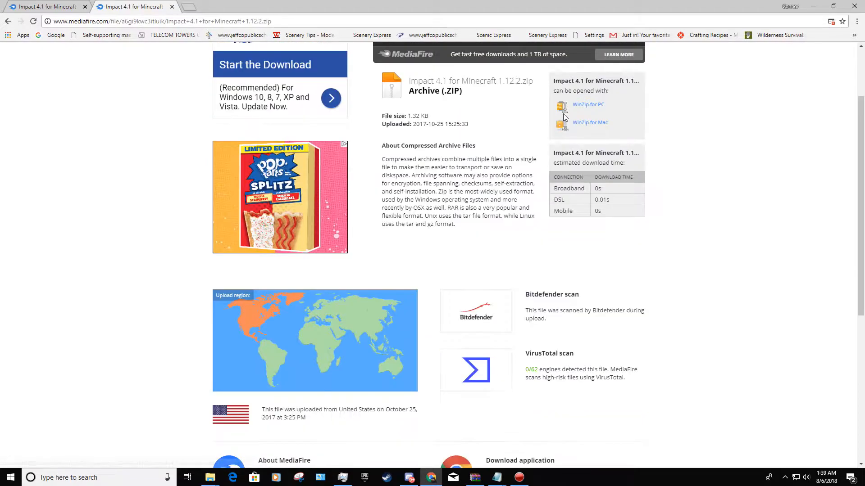
{"action": "scroll", "scroll_direction": "up", "scroll_amount": 3}
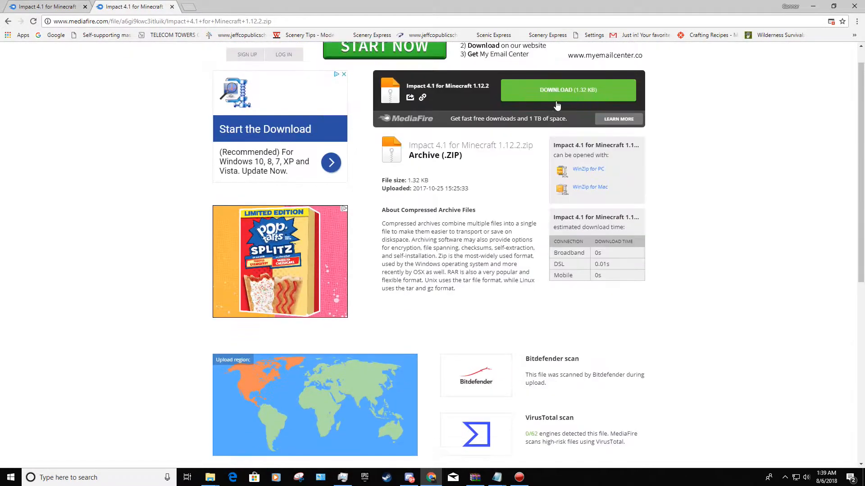
{"action": "left_click", "coordinate": [567, 91]}
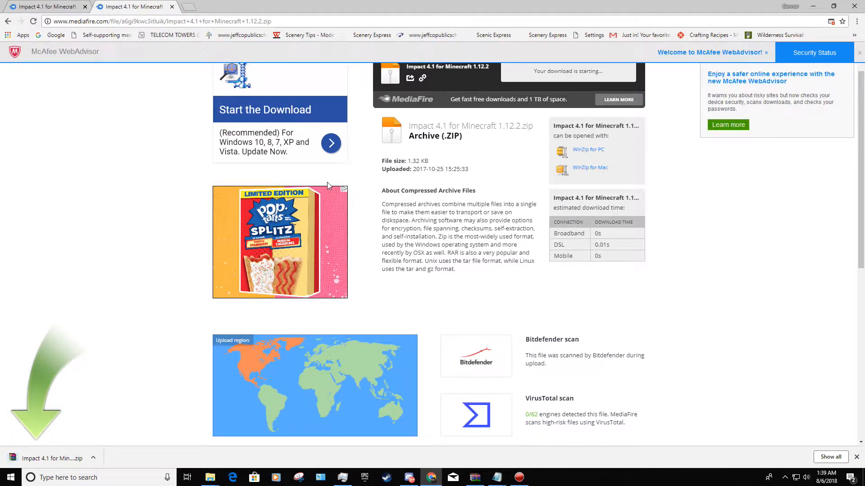
{"action": "mouse_move", "coordinate": [167, 376]}
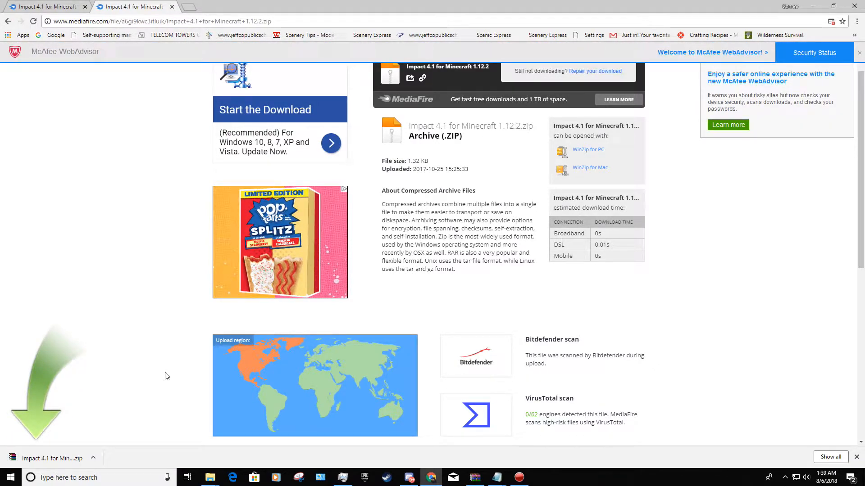
{"action": "scroll", "scroll_direction": "down", "scroll_amount": 3}
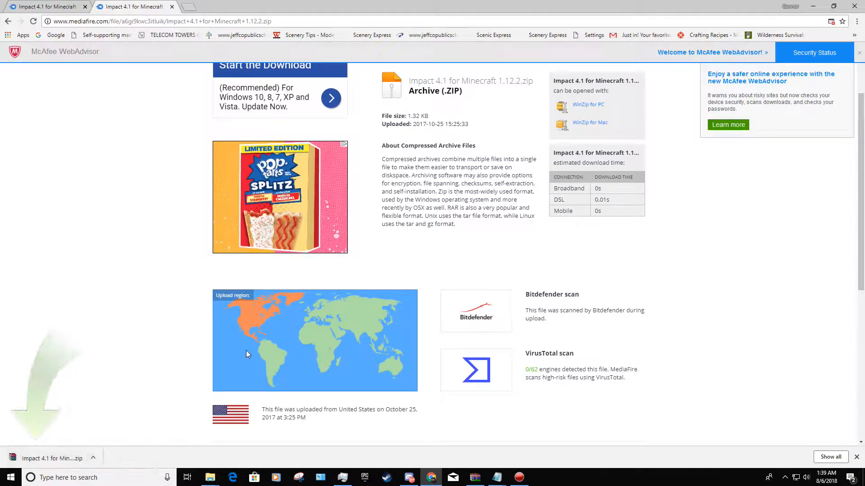
{"action": "mouse_move", "coordinate": [36, 461]}
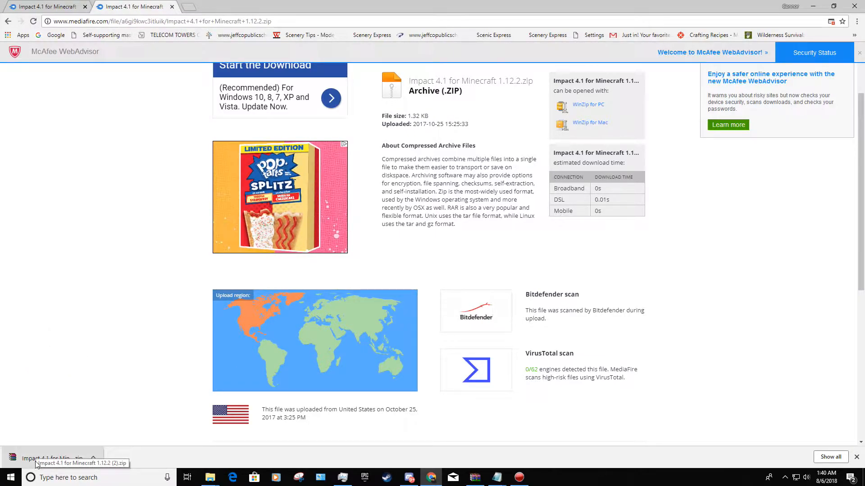
Open the zip, delete the old desktop Impact folder, and extract 1.12.2-Impact_4.1 there
{"action": "left_click", "coordinate": [49, 458]}
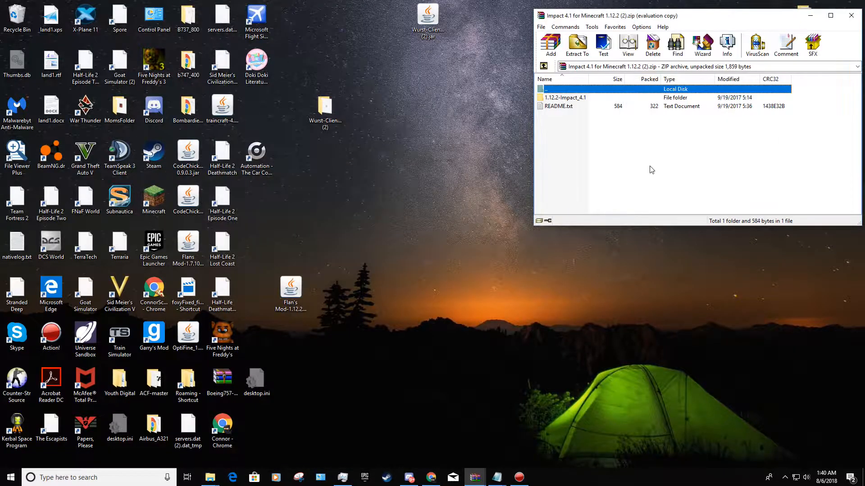
{"action": "mouse_move", "coordinate": [634, 127]}
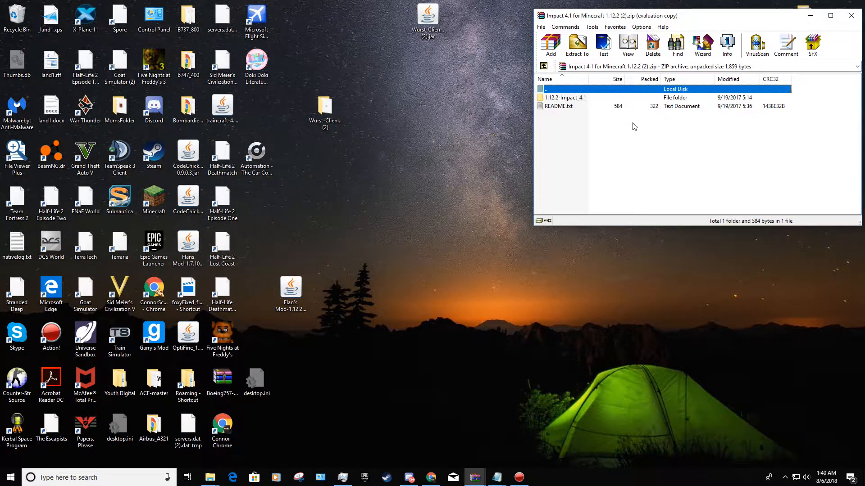
{"action": "left_click", "coordinate": [565, 98]}
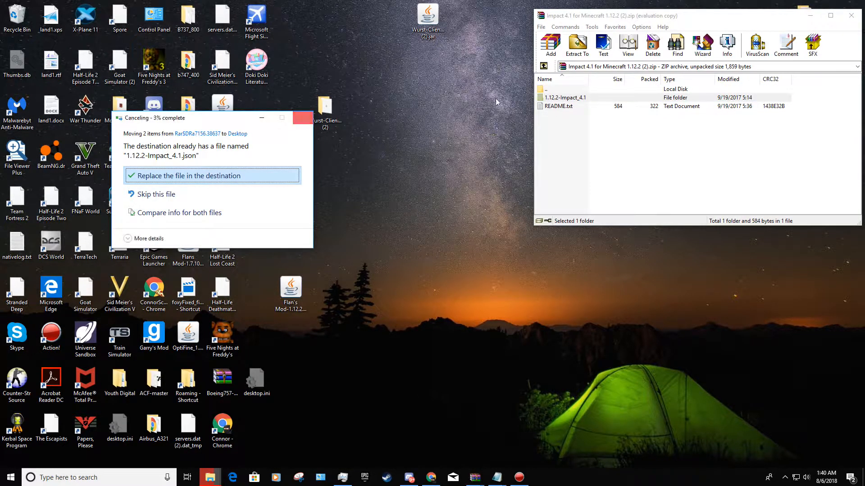
{"action": "left_click", "coordinate": [186, 175]}
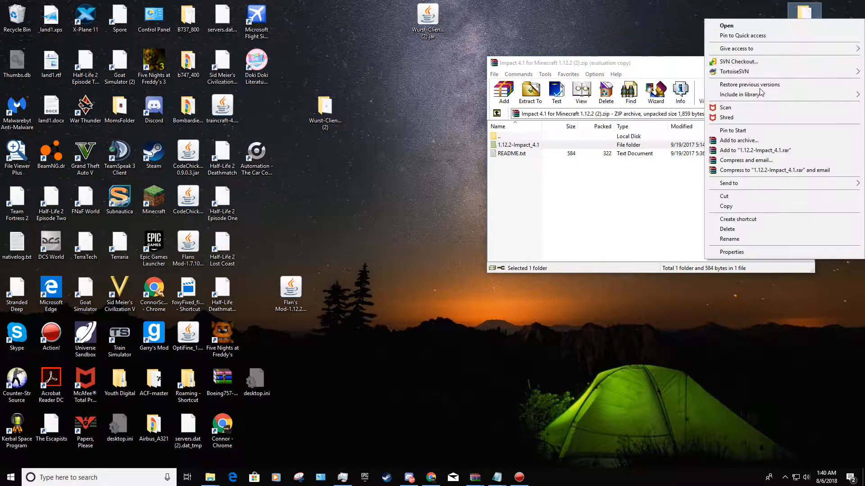
{"action": "left_click", "coordinate": [727, 229]}
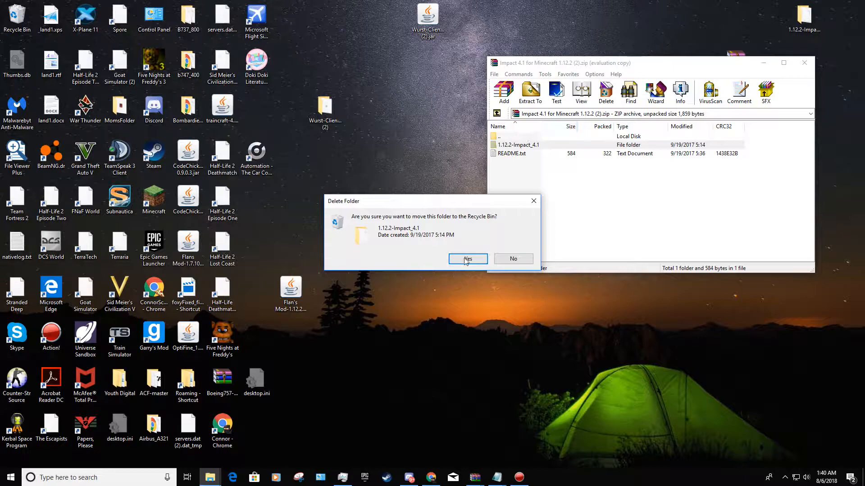
{"action": "left_click", "coordinate": [467, 259]}
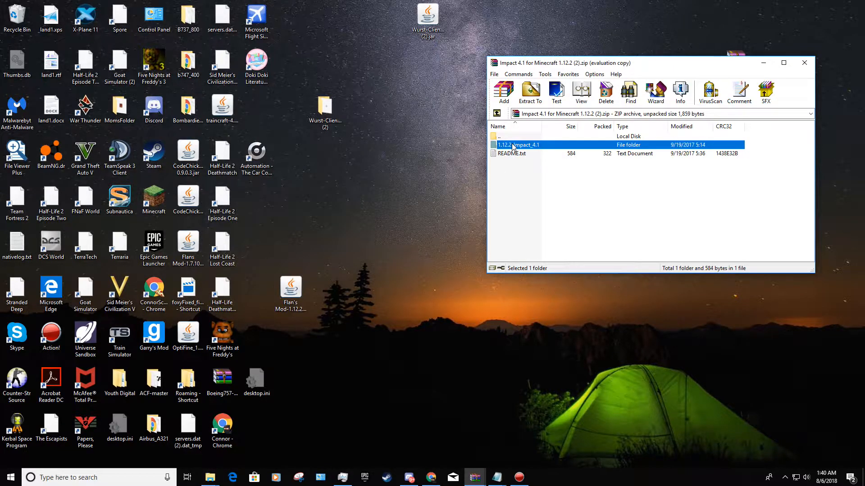
{"action": "left_click", "coordinate": [329, 51]}
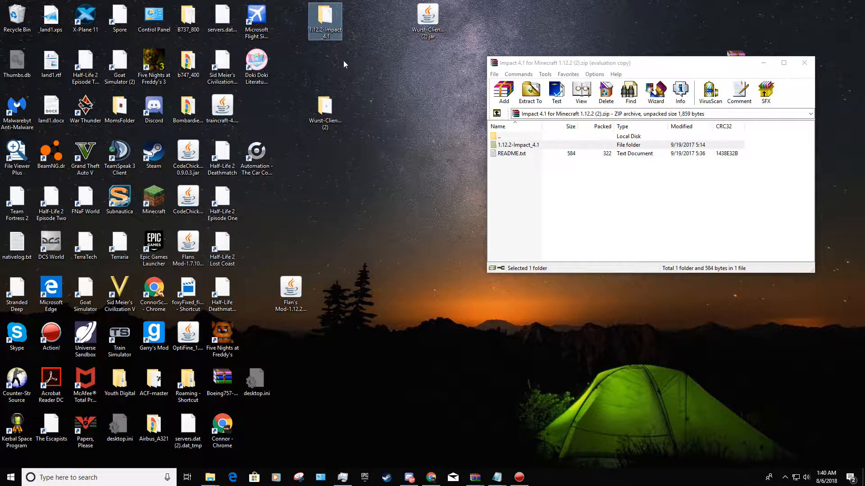
{"action": "mouse_move", "coordinate": [337, 49]}
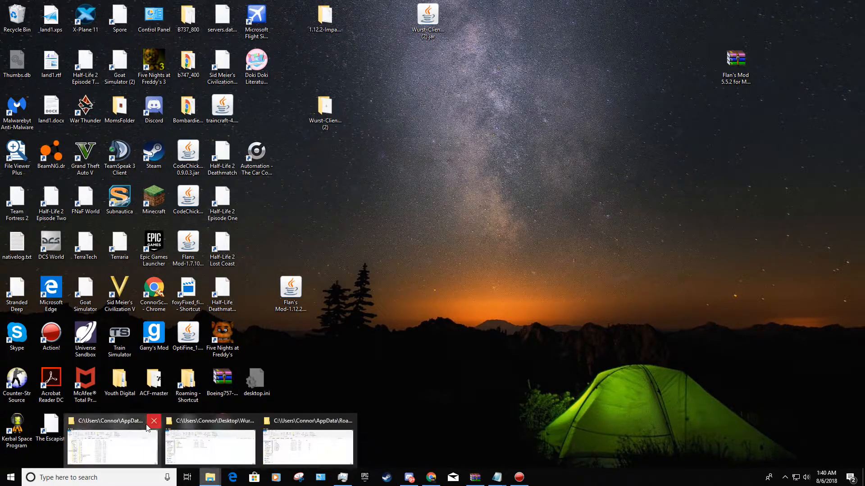
Browse C:\Users\<user>\AppData\Roaming and open the .minecraft folder
{"action": "left_click", "coordinate": [154, 420]}
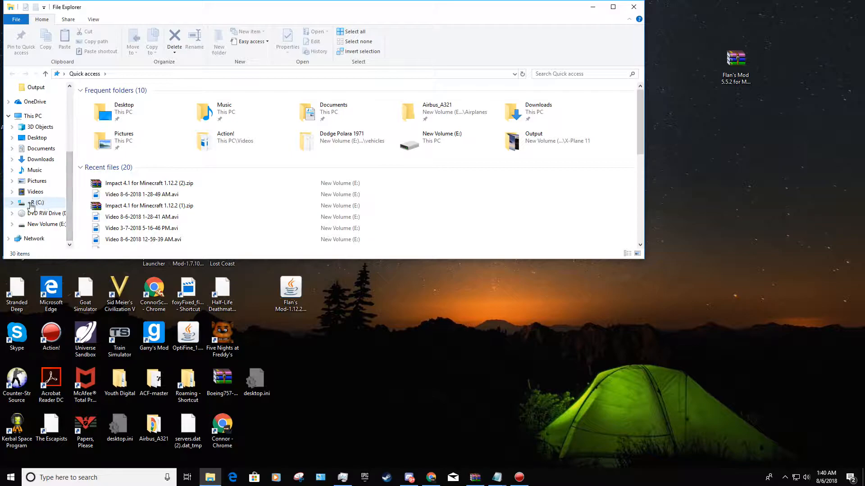
{"action": "left_click", "coordinate": [613, 7]}
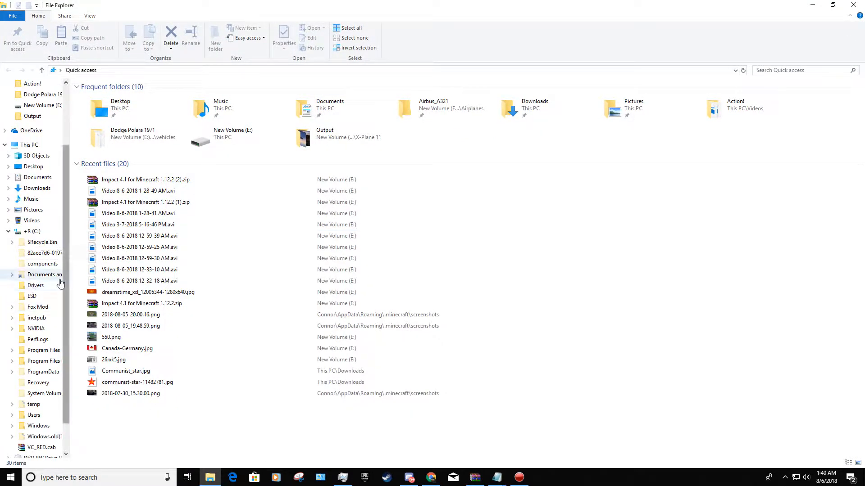
{"action": "left_click", "coordinate": [34, 415]}
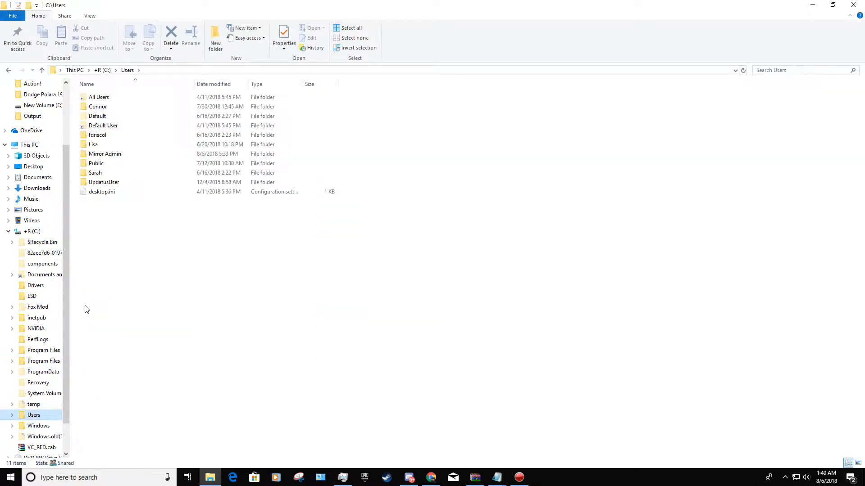
{"action": "left_click", "coordinate": [98, 115]}
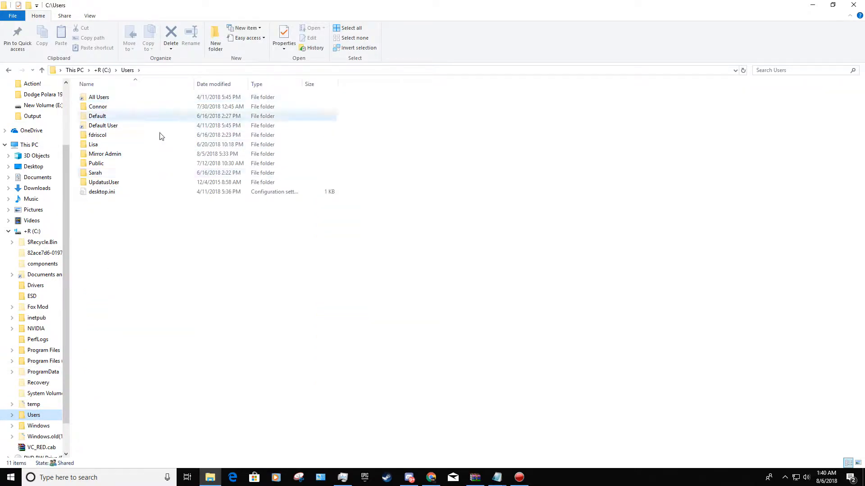
{"action": "double_click", "coordinate": [97, 106]}
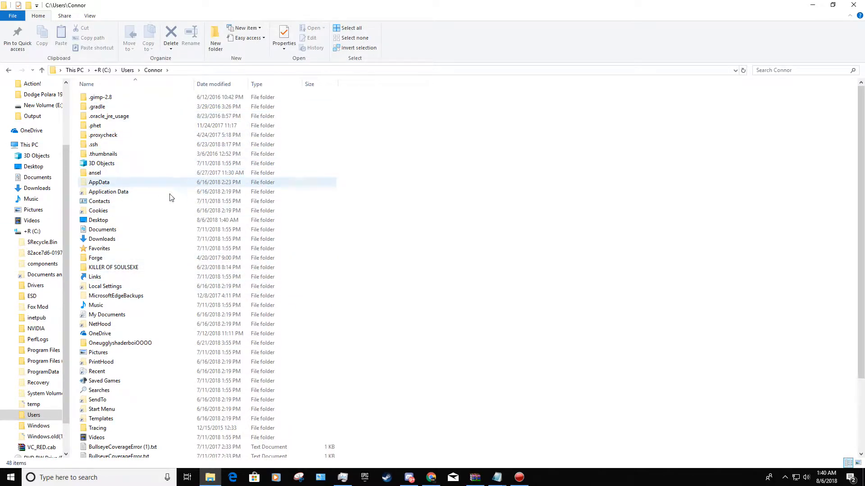
{"action": "mouse_move", "coordinate": [114, 187]}
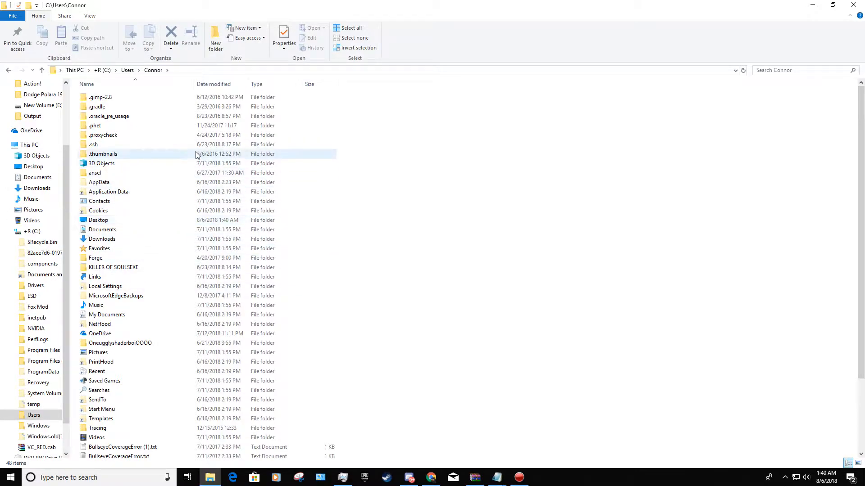
{"action": "double_click", "coordinate": [98, 182]}
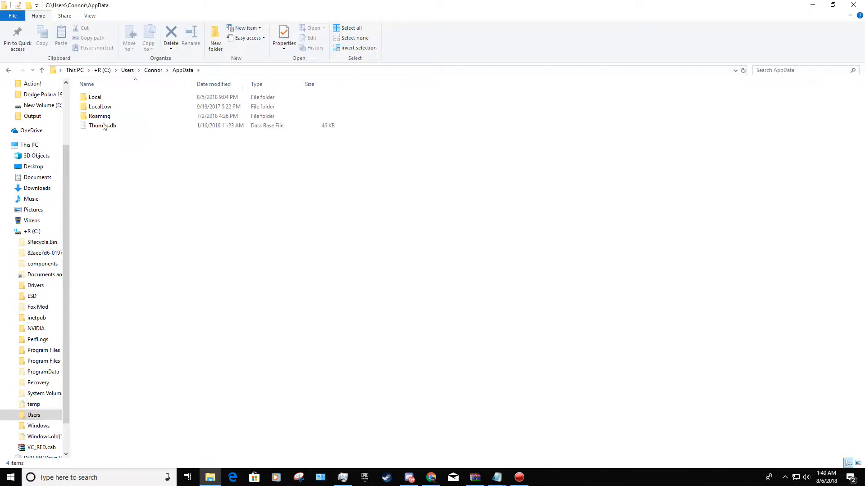
{"action": "double_click", "coordinate": [99, 116]}
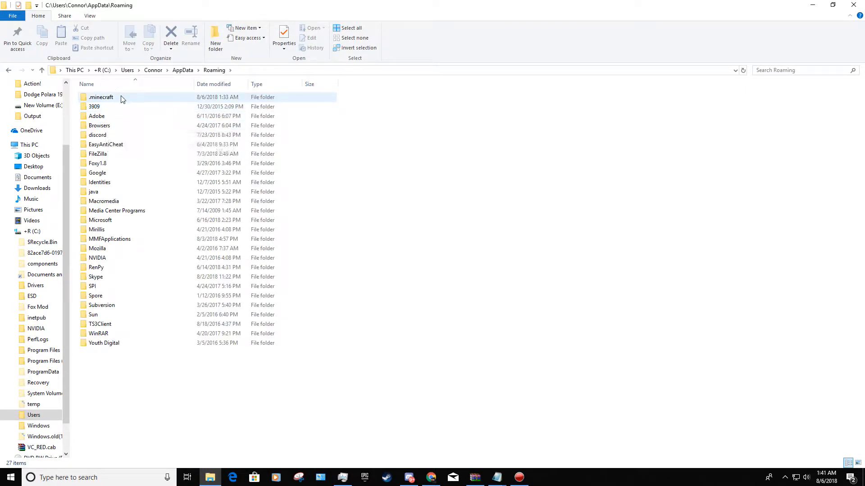
{"action": "double_click", "coordinate": [101, 98]}
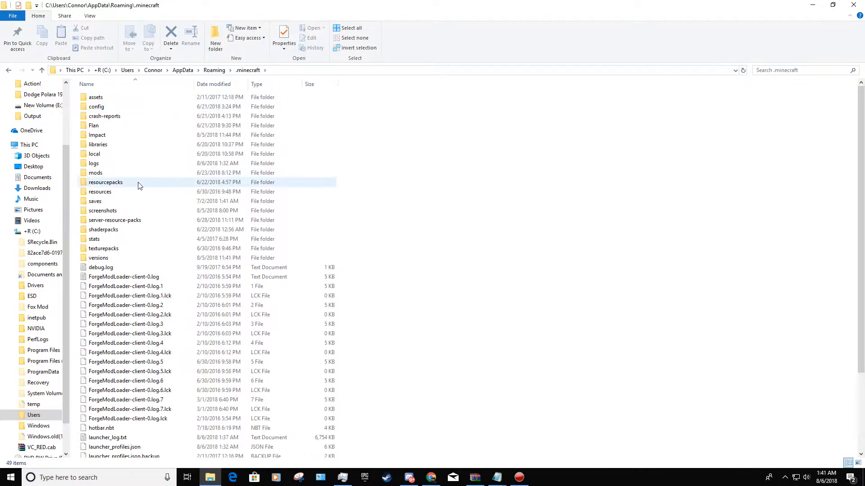
{"action": "left_click", "coordinate": [94, 239]}
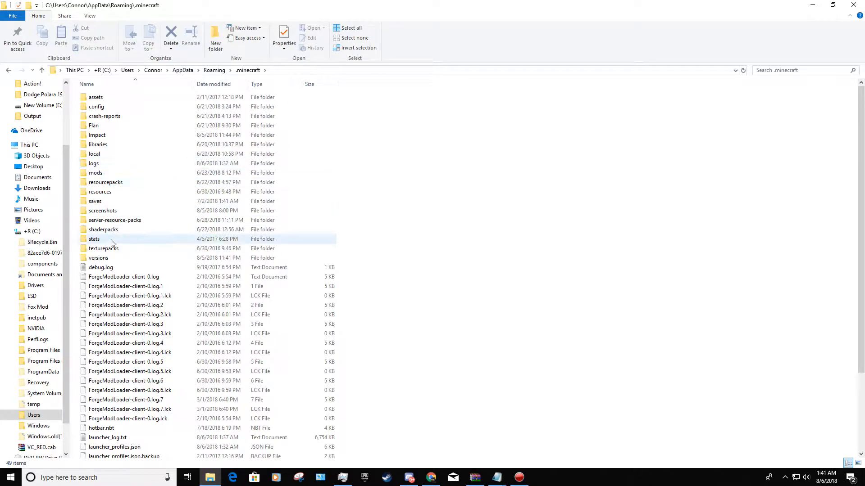
Restore down Explorer, confirm 1.12.2-Impact_4.1 is under versions, and close Explorer
{"action": "left_click", "coordinate": [833, 5]}
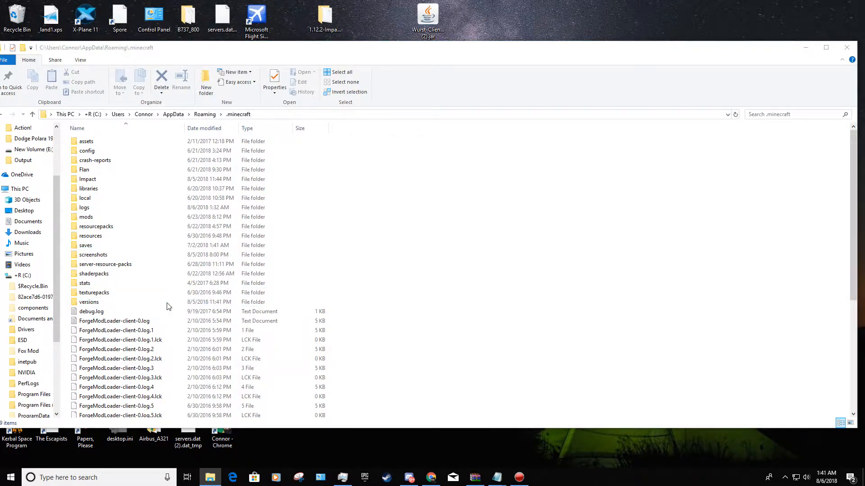
{"action": "left_click", "coordinate": [88, 302]}
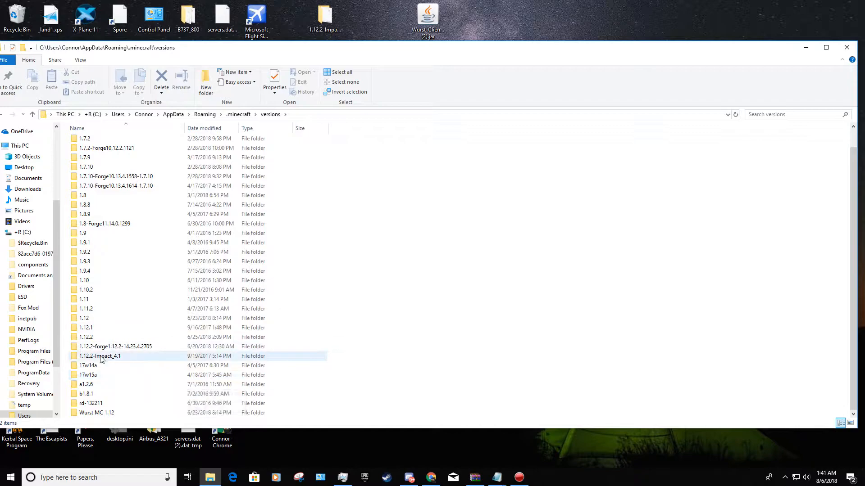
{"action": "mouse_move", "coordinate": [105, 358]}
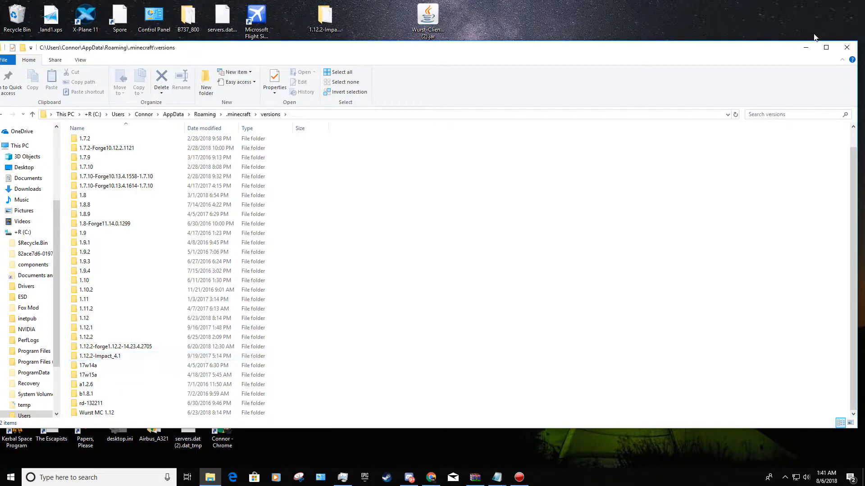
{"action": "left_click", "coordinate": [846, 47]}
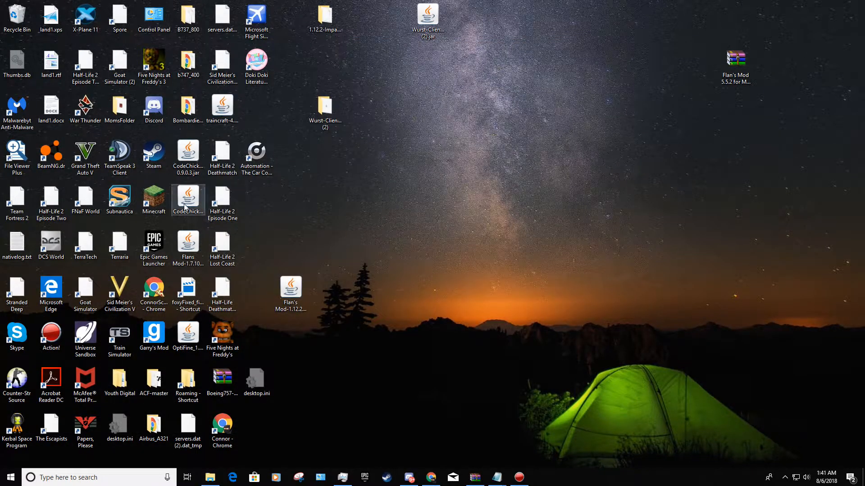
Start Minecraft Launcher from the desktop shortcut and launch the 1.13 profile
{"action": "left_click", "coordinate": [153, 199]}
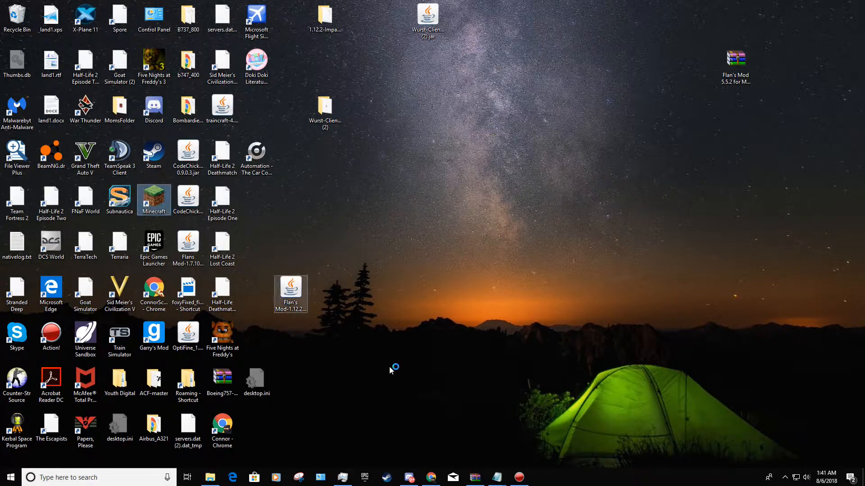
{"action": "double_click", "coordinate": [154, 200]}
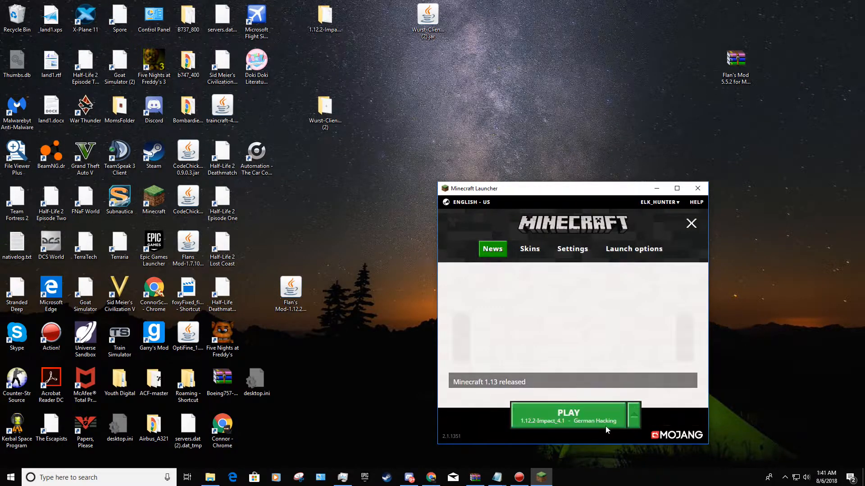
{"action": "left_click", "coordinate": [632, 421]}
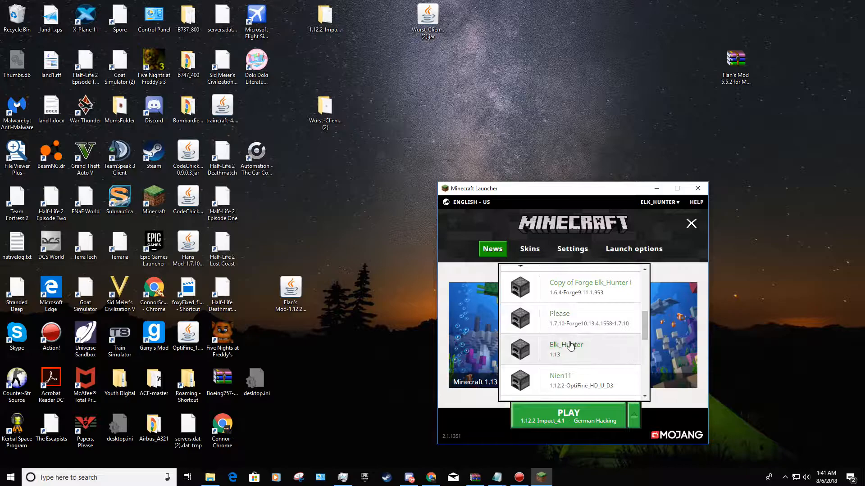
{"action": "left_click", "coordinate": [568, 415]}
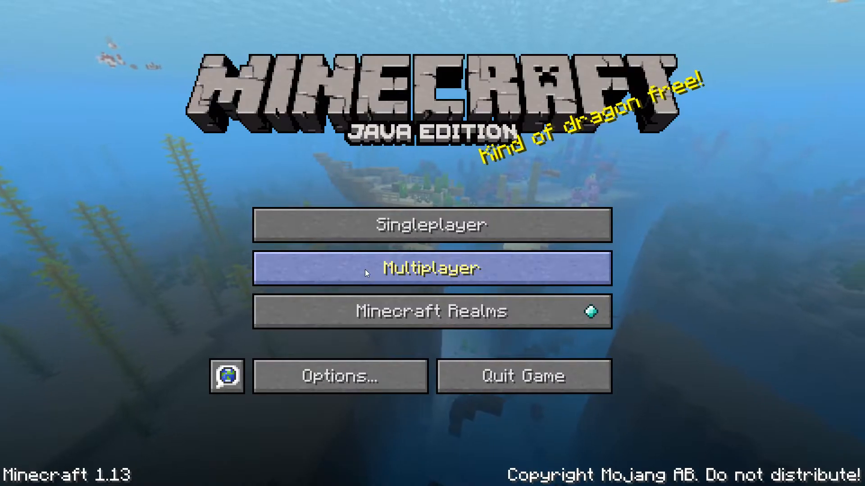
{"action": "mouse_move", "coordinate": [461, 138]}
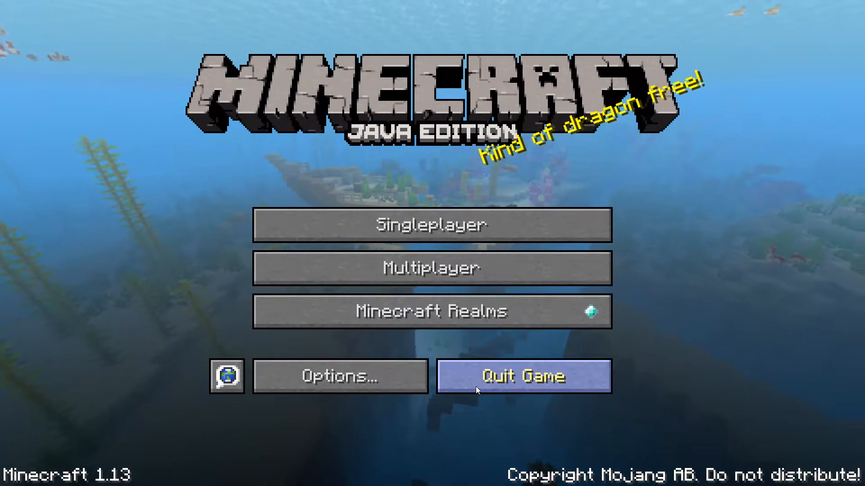
{"action": "mouse_move", "coordinate": [403, 179]}
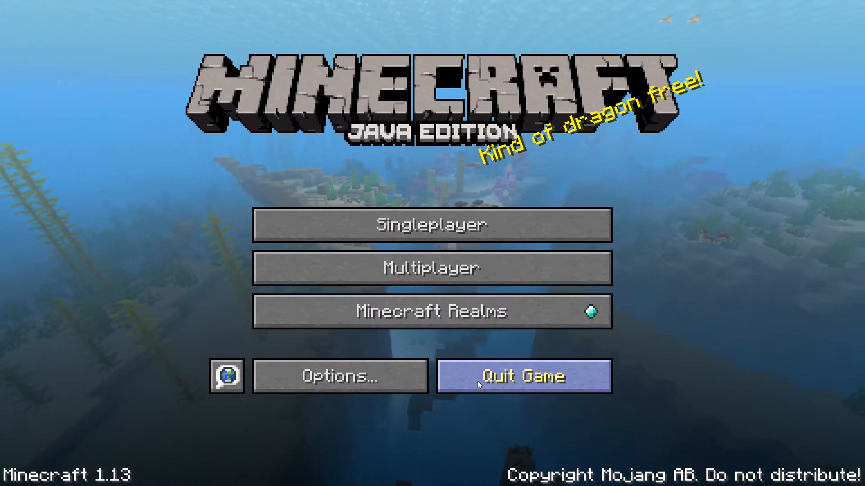
Quit the 1.13 game, close its output log, and reopen the launcher's profile list
{"action": "left_click", "coordinate": [523, 376]}
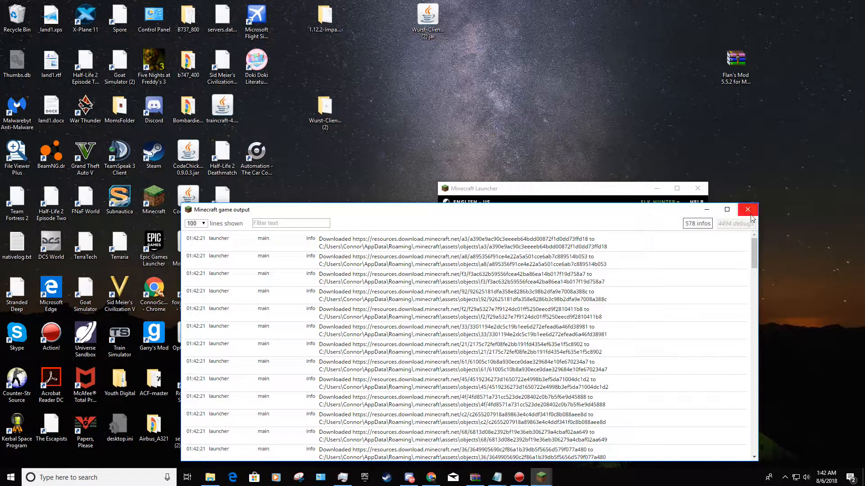
{"action": "left_click", "coordinate": [748, 209]}
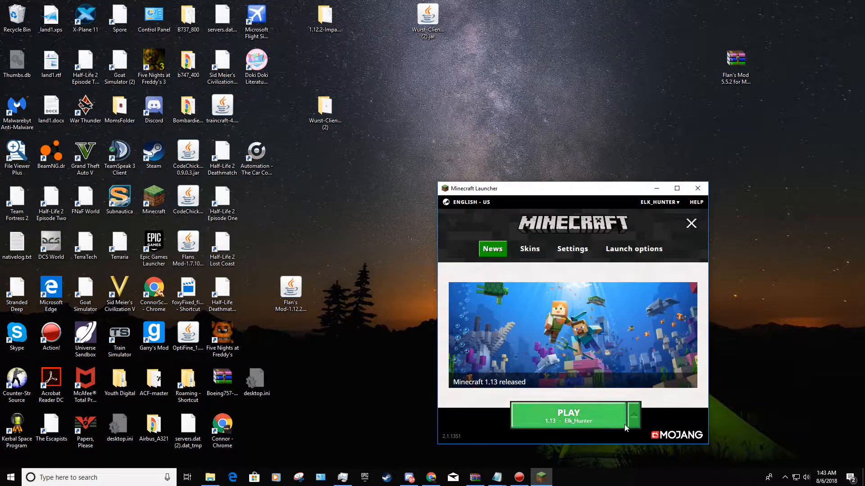
{"action": "left_click", "coordinate": [633, 420]}
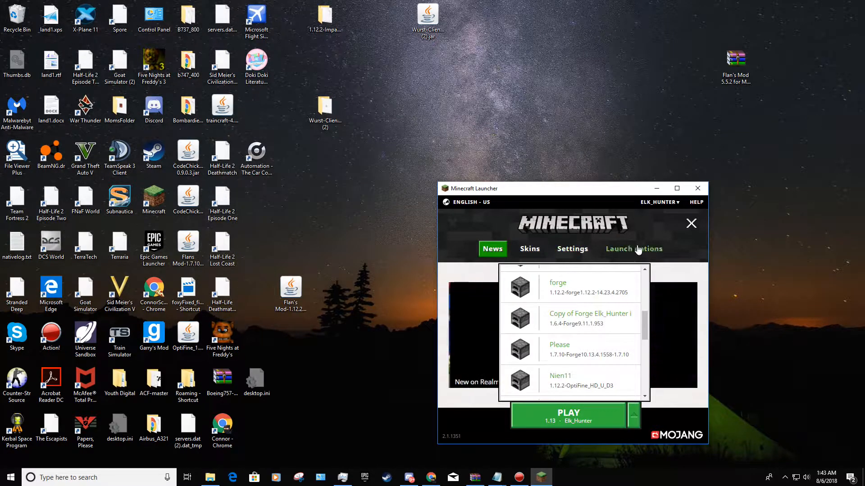
Create launch configuration 'LeaderElk Gameing Hacks' using version 1.12.2-Impact_4.1
{"action": "left_click", "coordinate": [633, 249]}
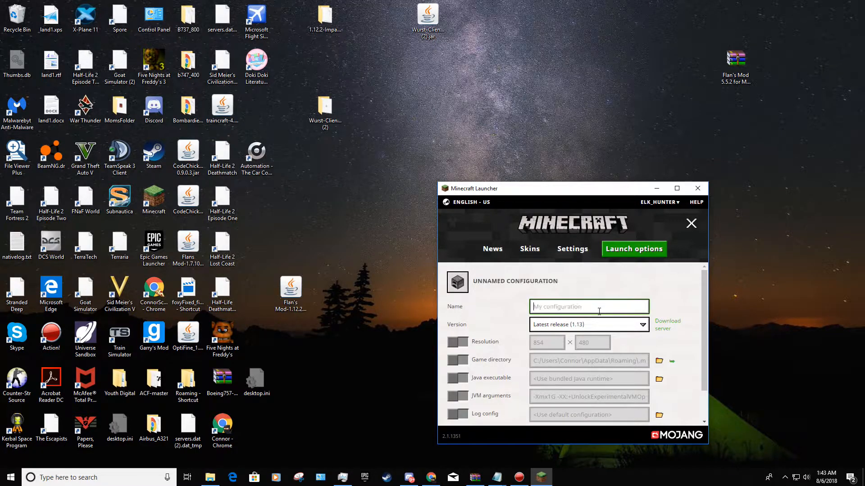
{"action": "type", "text": "LeaderElk Gam"}
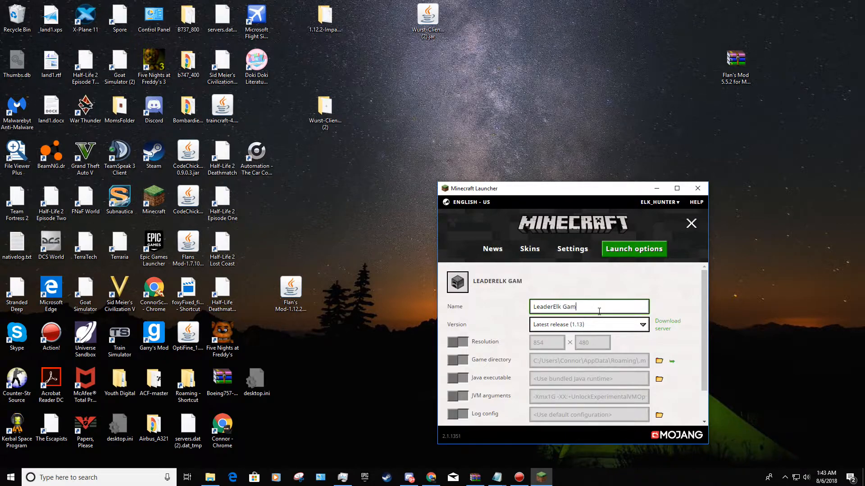
{"action": "type", "text": "eing"}
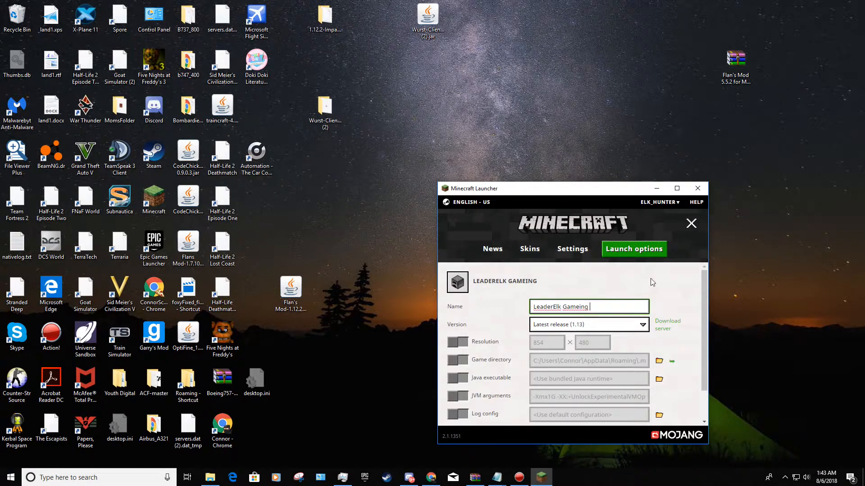
{"action": "type", "text": "Hacks"}
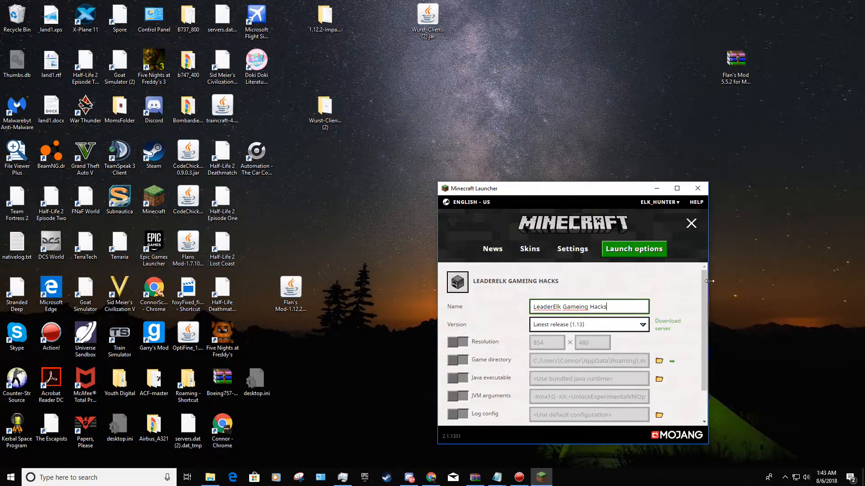
{"action": "scroll", "scroll_direction": "down", "scroll_amount": 3}
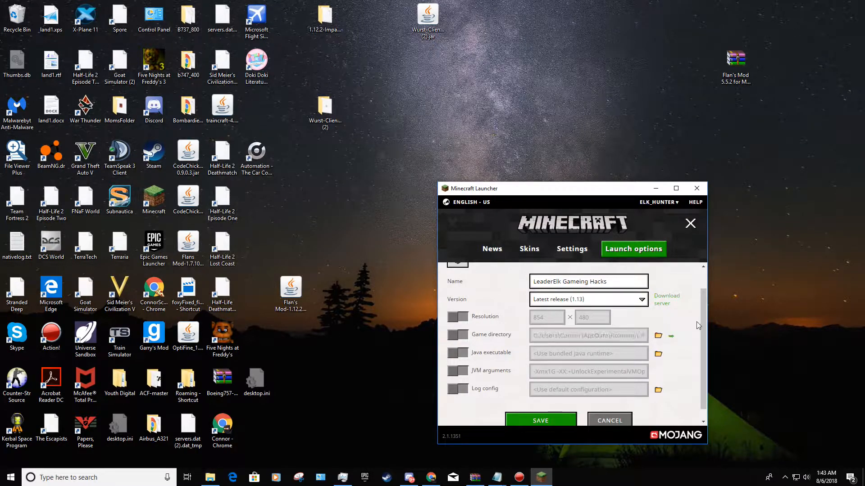
{"action": "scroll", "scroll_direction": "up", "scroll_amount": 3}
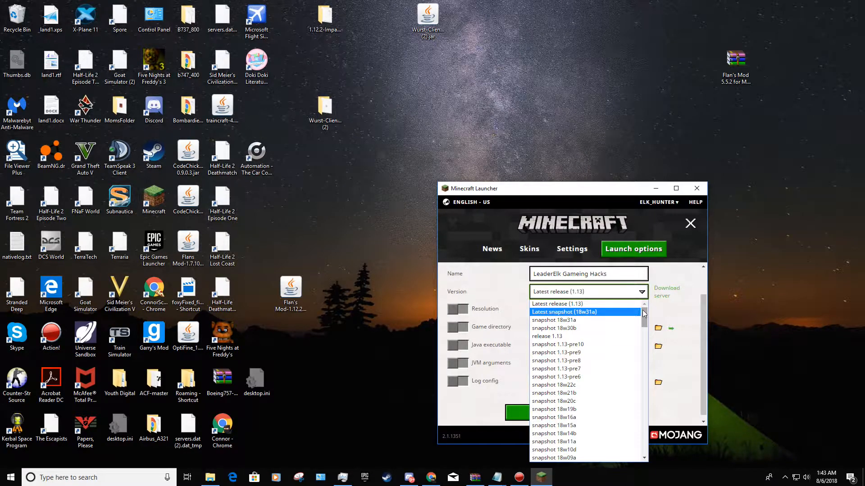
{"action": "scroll", "scroll_direction": "down", "scroll_amount": 3}
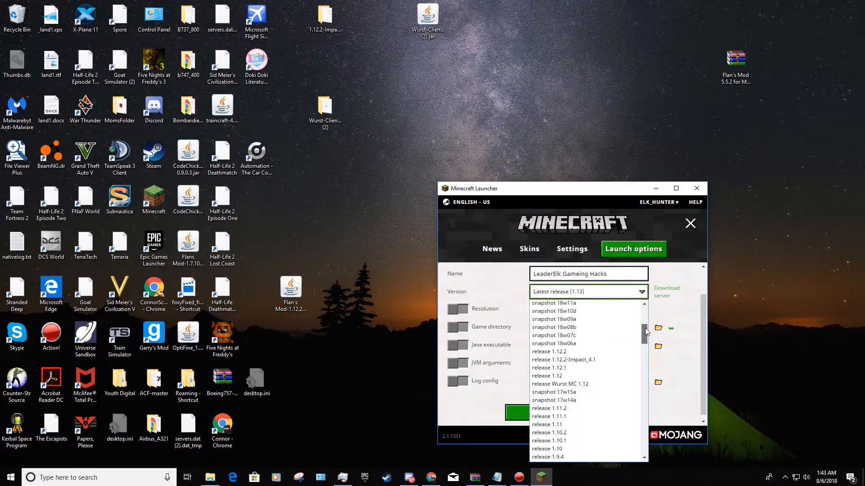
{"action": "left_click", "coordinate": [563, 359]}
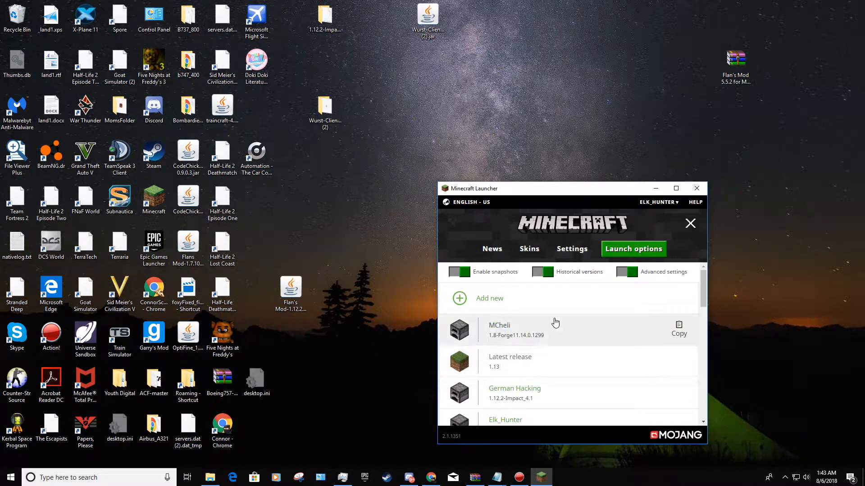
Return to News and launch the German Hacking (1.12.2-Impact_4.1) profile
{"action": "left_click", "coordinate": [492, 249]}
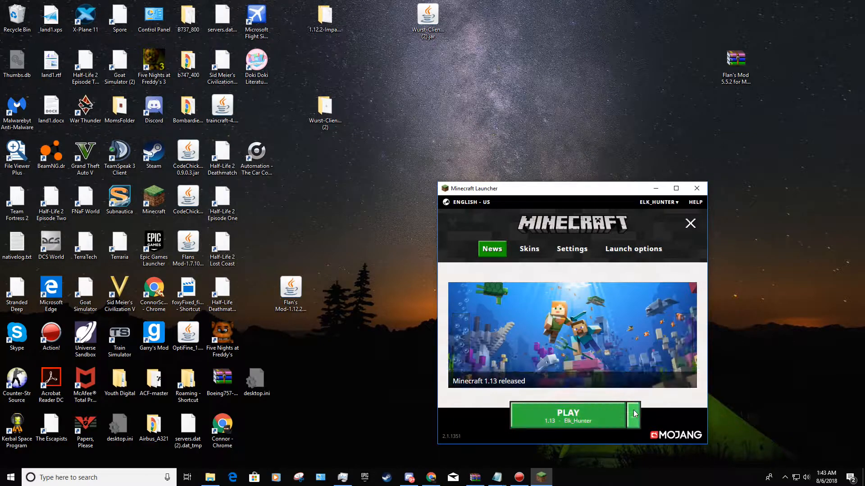
{"action": "left_click", "coordinate": [634, 414]}
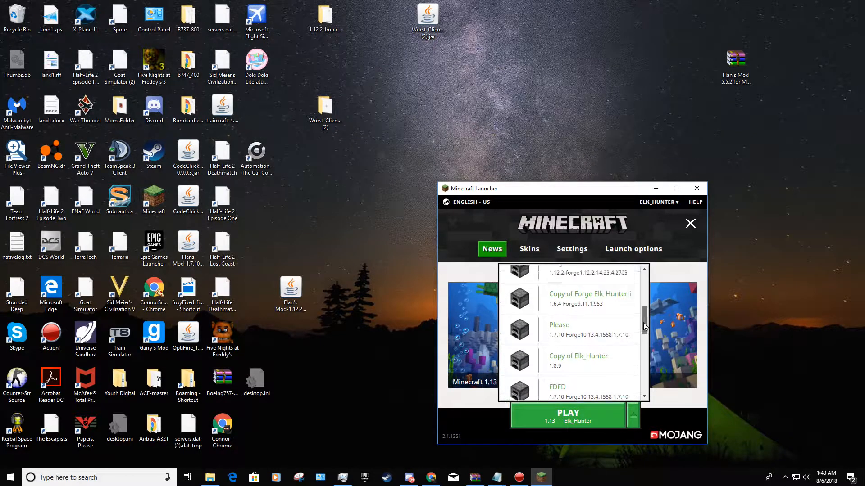
{"action": "scroll", "scroll_direction": "up", "scroll_amount": 3}
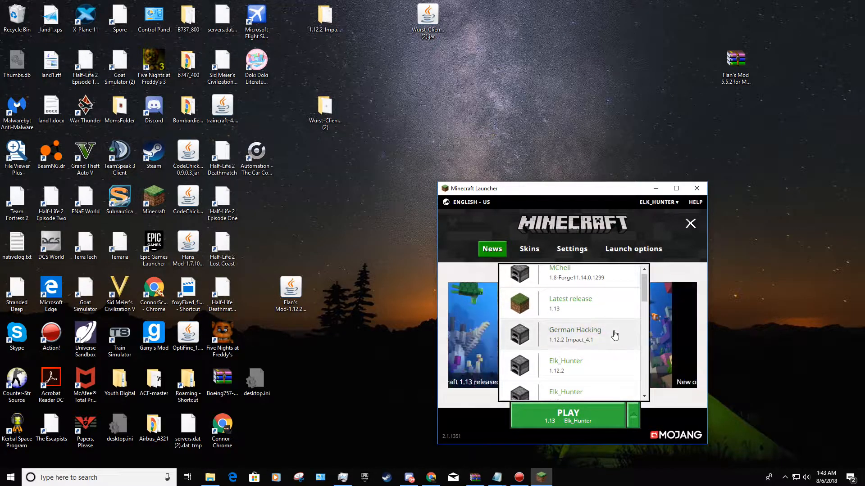
{"action": "left_click", "coordinate": [567, 415]}
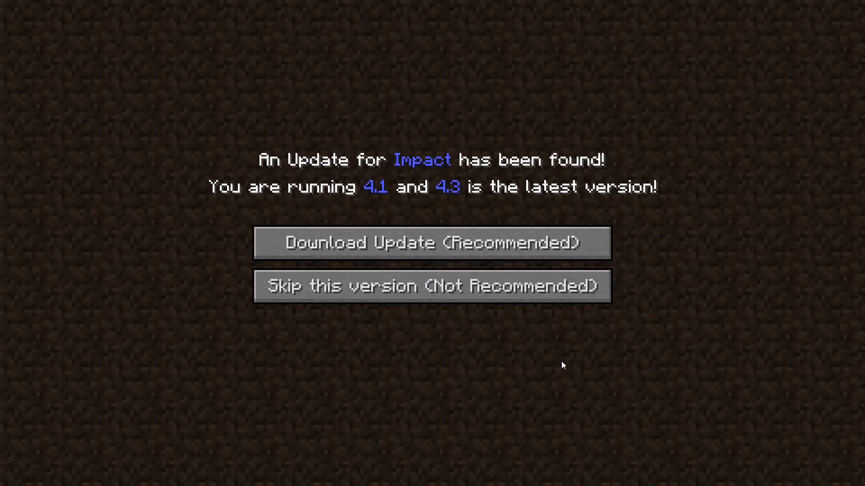
{"action": "mouse_move", "coordinate": [533, 208]}
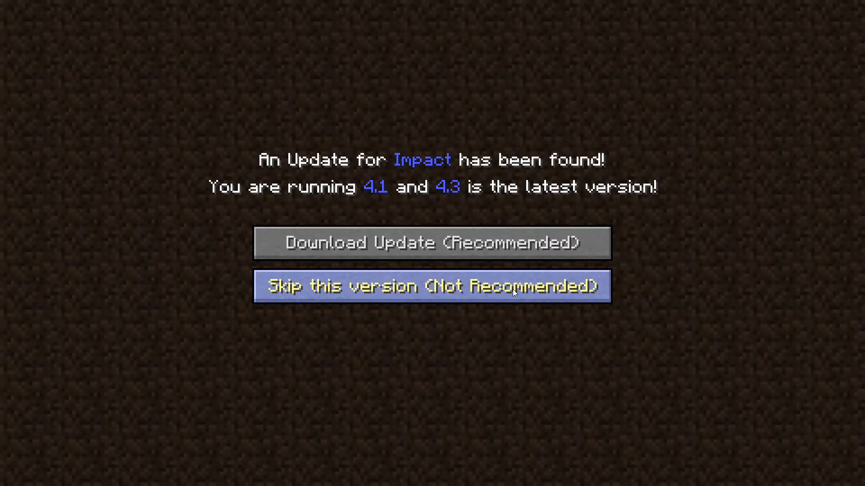
{"action": "mouse_move", "coordinate": [504, 291]}
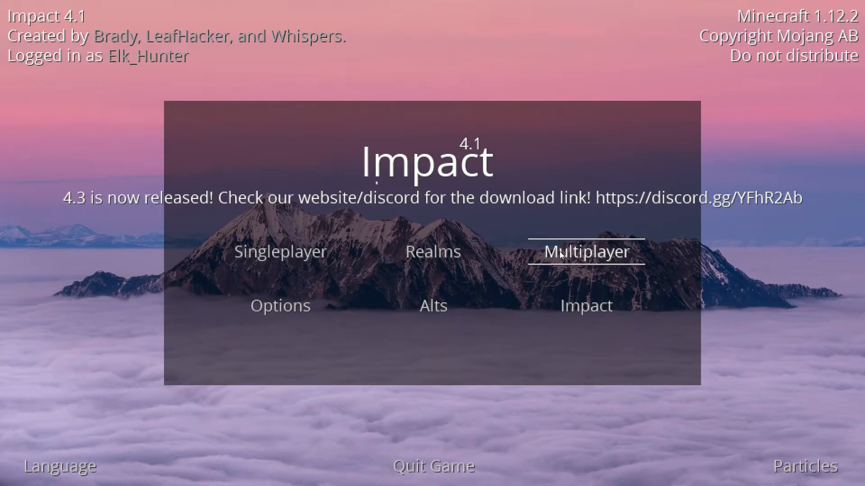
{"action": "mouse_move", "coordinate": [122, 260]}
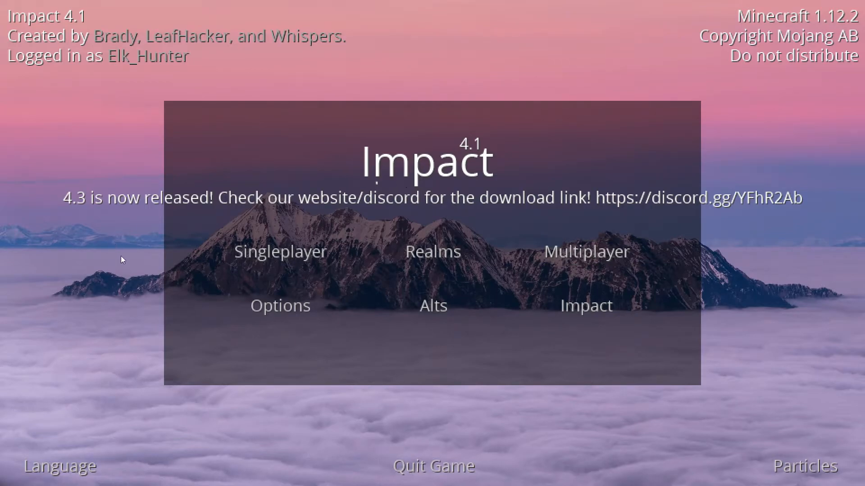
{"action": "mouse_move", "coordinate": [586, 251]}
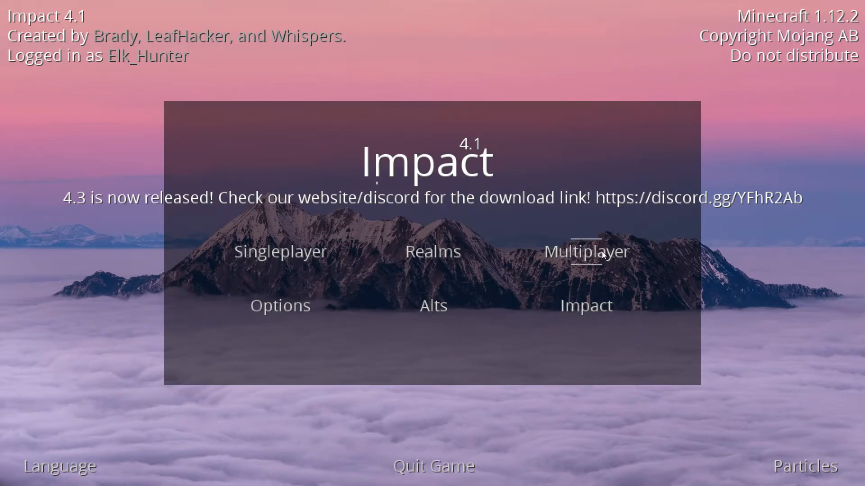
{"action": "mouse_move", "coordinate": [44, 61]}
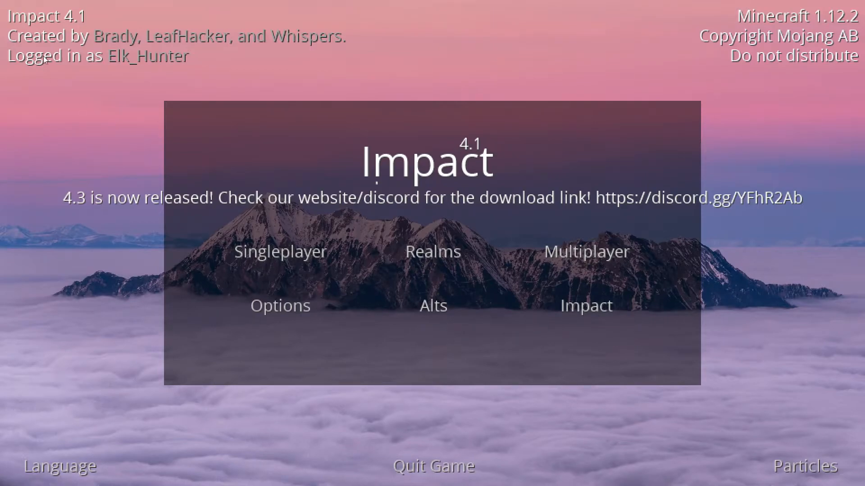
{"action": "mouse_move", "coordinate": [626, 270]}
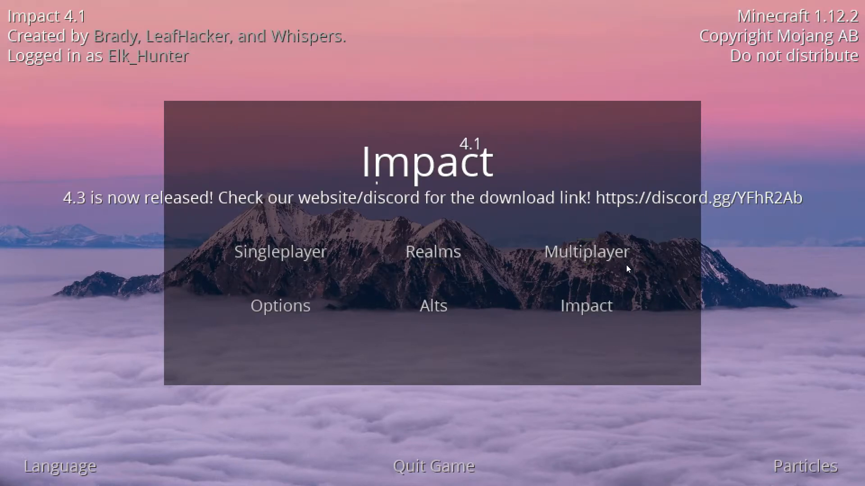
{"action": "mouse_move", "coordinate": [294, 273]}
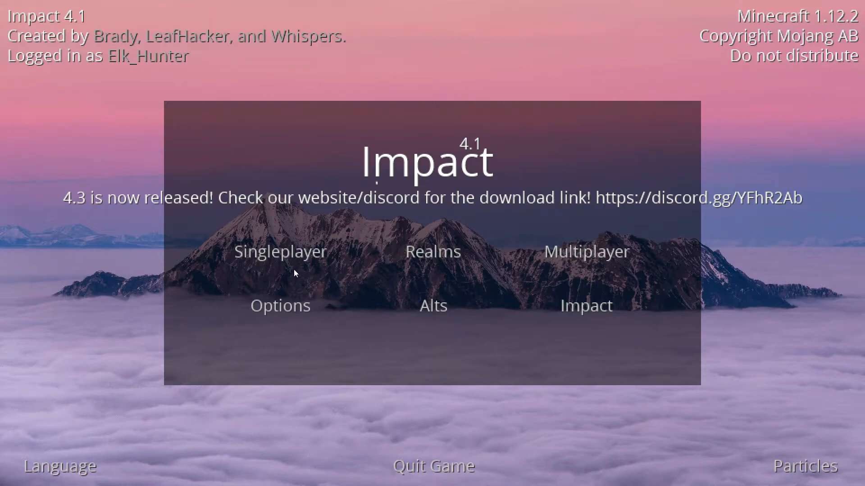
{"action": "mouse_move", "coordinate": [585, 253]}
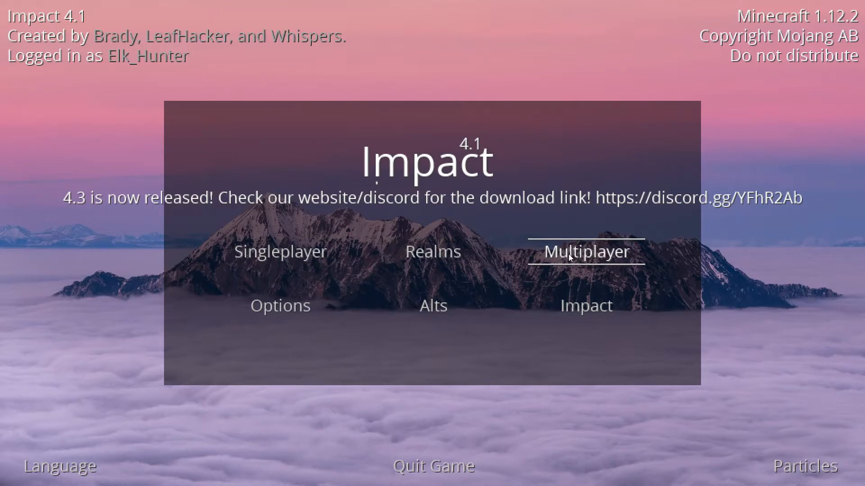
{"action": "left_click", "coordinate": [585, 252]}
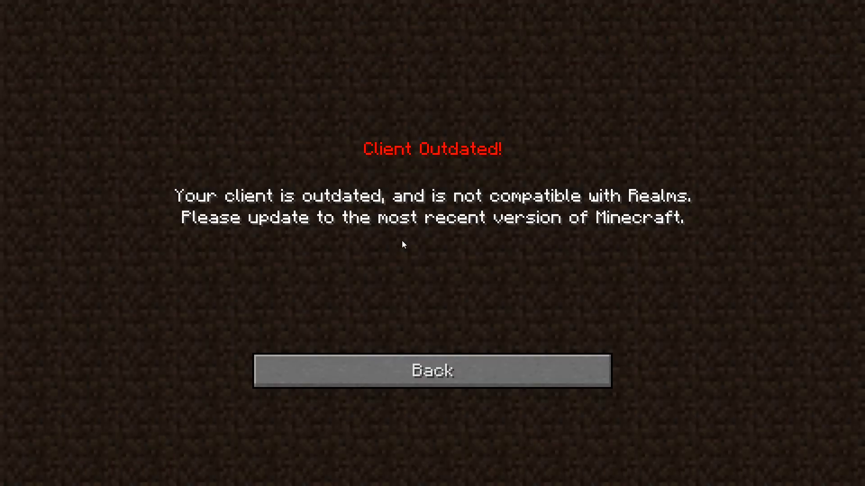
{"action": "left_click", "coordinate": [432, 371]}
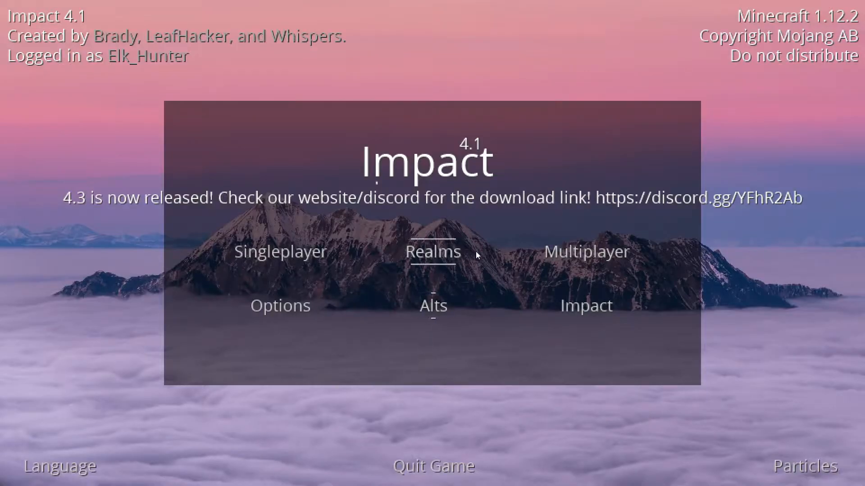
{"action": "left_click", "coordinate": [585, 252]}
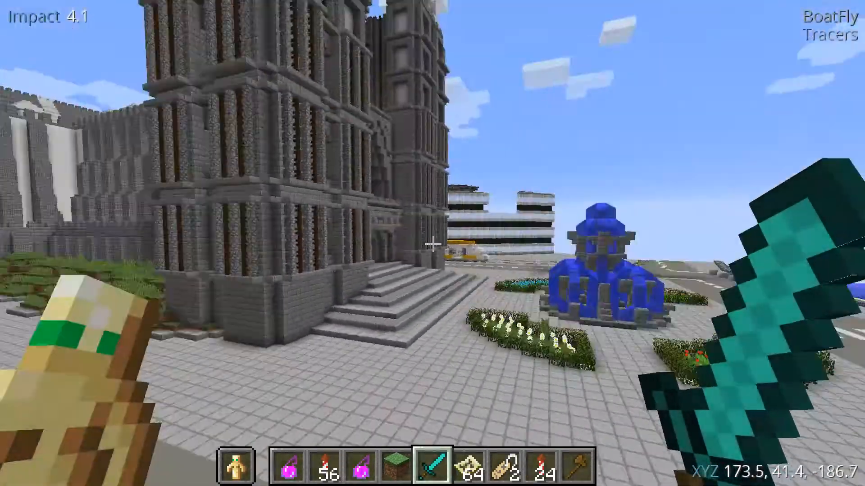
{"action": "mouse_move", "coordinate": [432, 243]}
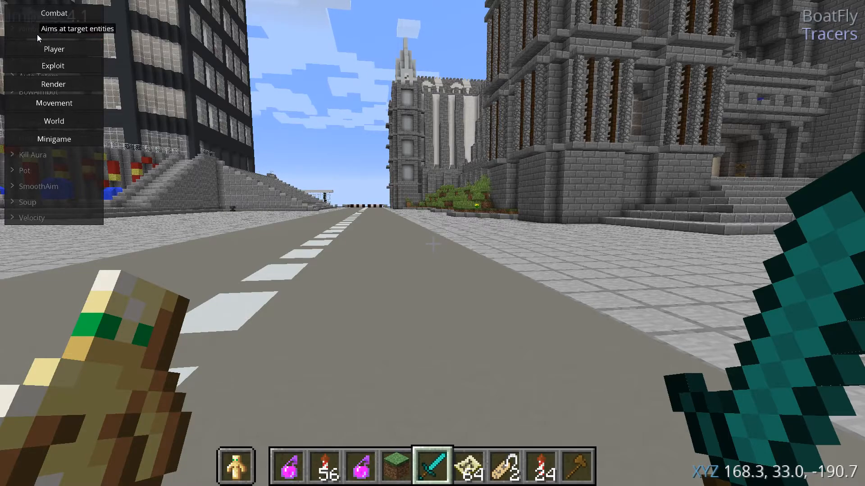
Collapse and re-expand the Combat category, then expand Kill Aura's settings
{"action": "left_click", "coordinate": [54, 12]}
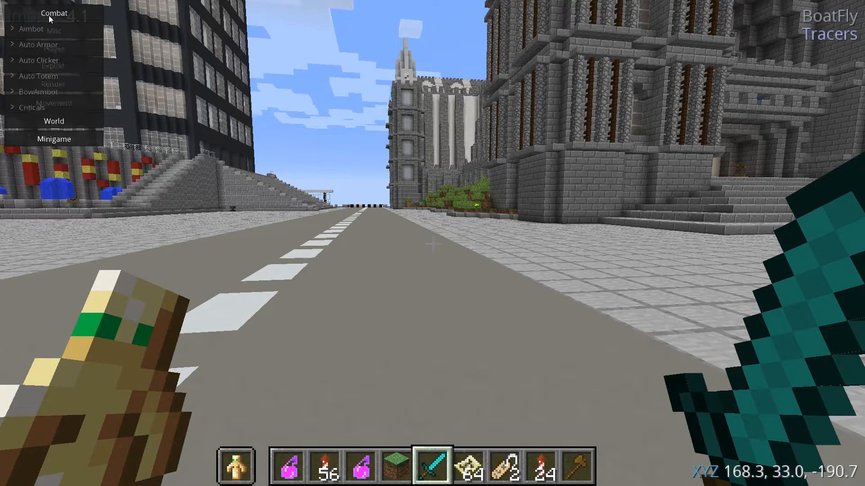
{"action": "left_click", "coordinate": [54, 13]}
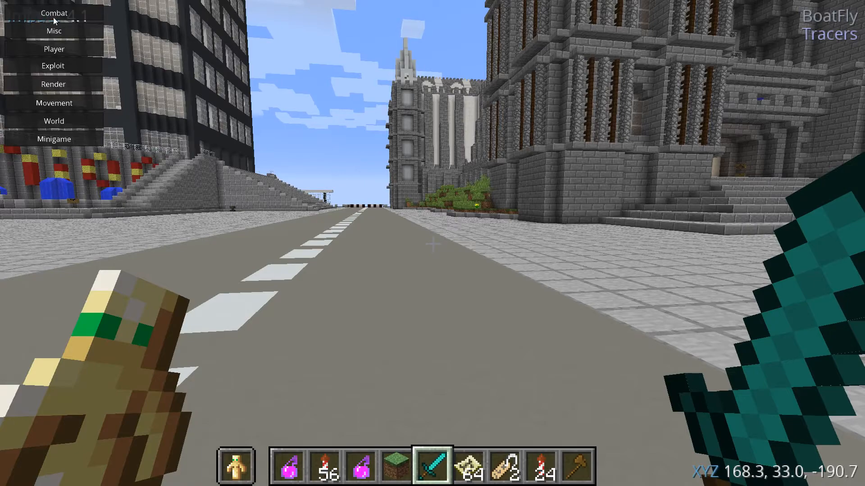
{"action": "left_click", "coordinate": [53, 12]}
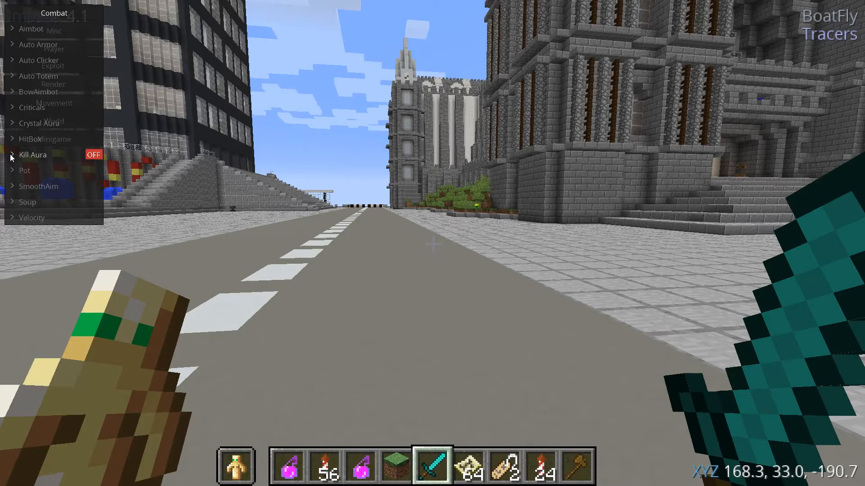
{"action": "left_click", "coordinate": [33, 154]}
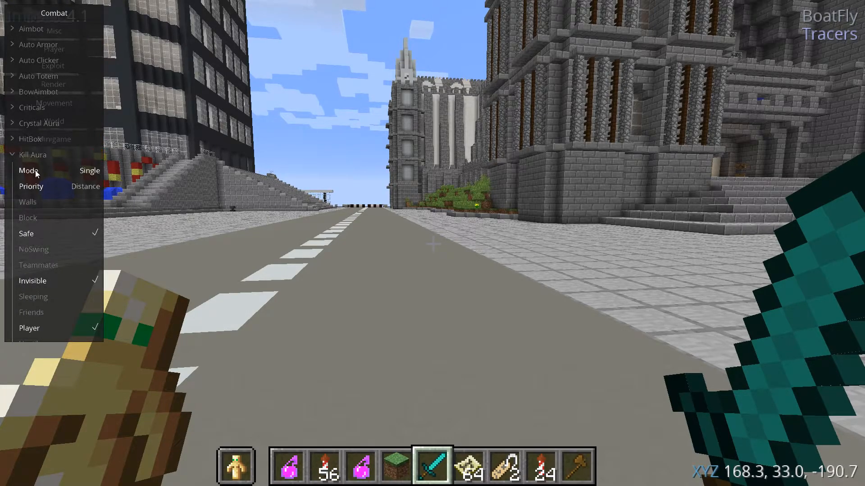
{"action": "scroll", "scroll_direction": "down", "scroll_amount": 3}
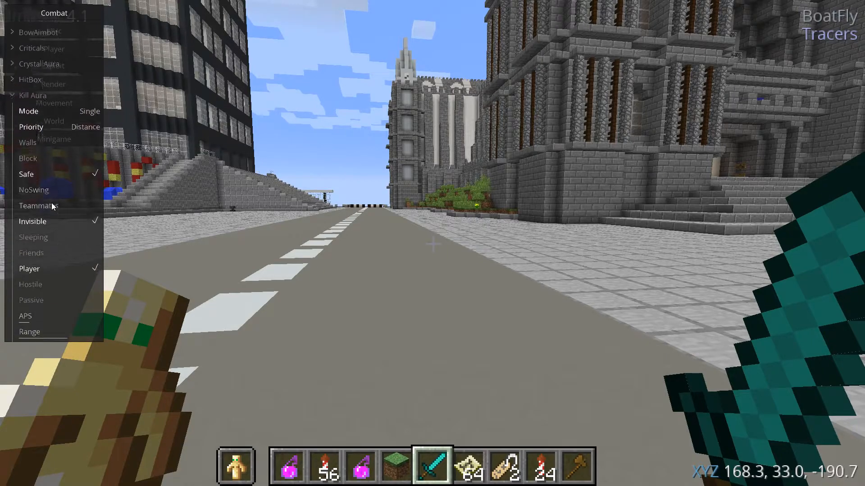
{"action": "scroll", "scroll_direction": "down", "scroll_amount": 3}
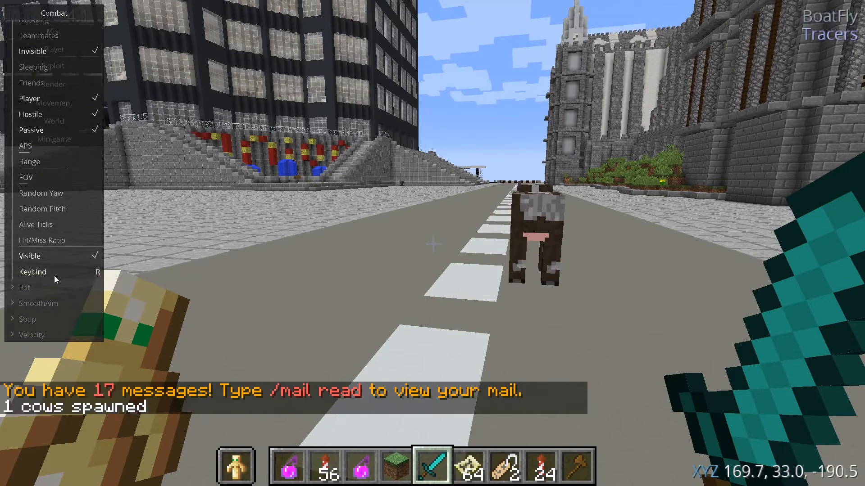
Set Kill Aura's APS slider to 7.58 and close the module menu
{"action": "left_click", "coordinate": [33, 273]}
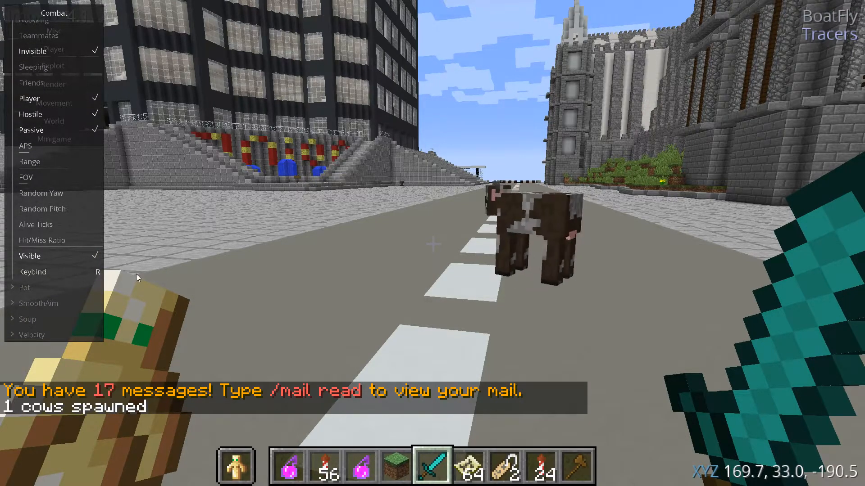
{"action": "mouse_move", "coordinate": [77, 256]}
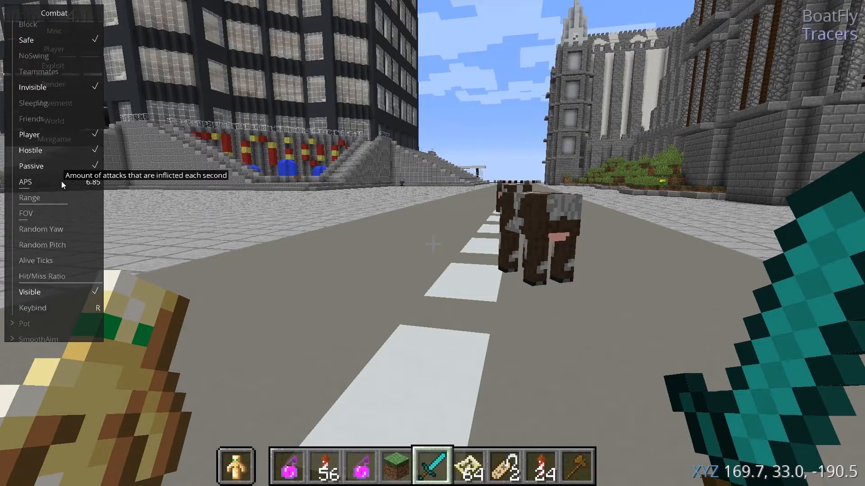
{"action": "mouse_move", "coordinate": [30, 189]}
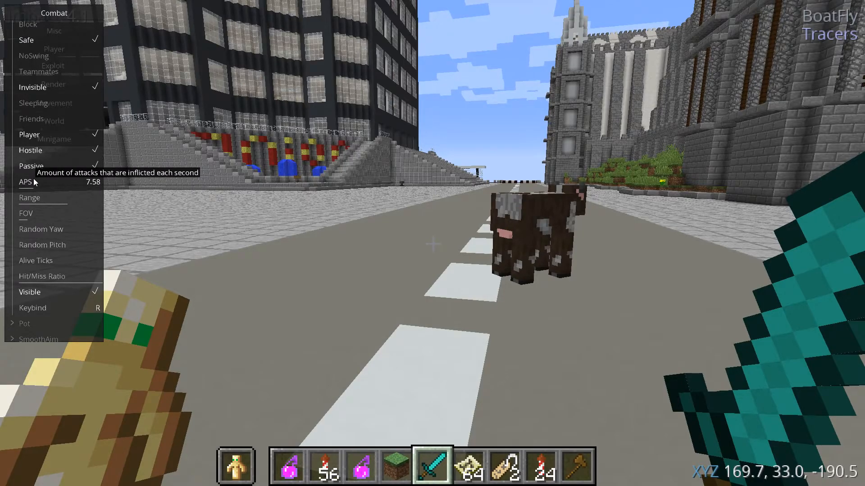
{"action": "mouse_move", "coordinate": [473, 137]}
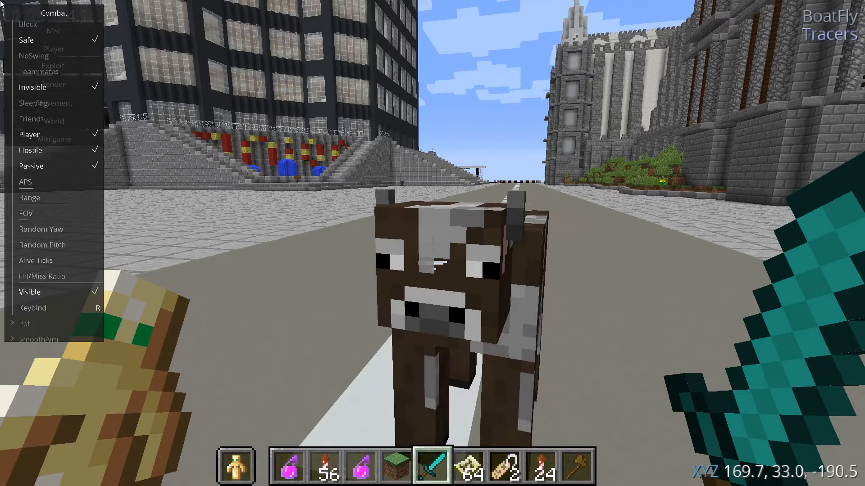
{"action": "left_click", "coordinate": [54, 13]}
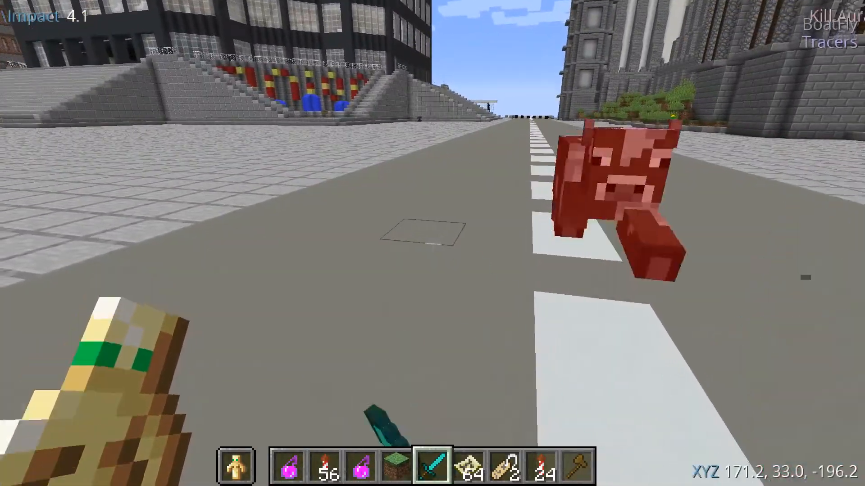
{"action": "mouse_move", "coordinate": [432, 243]}
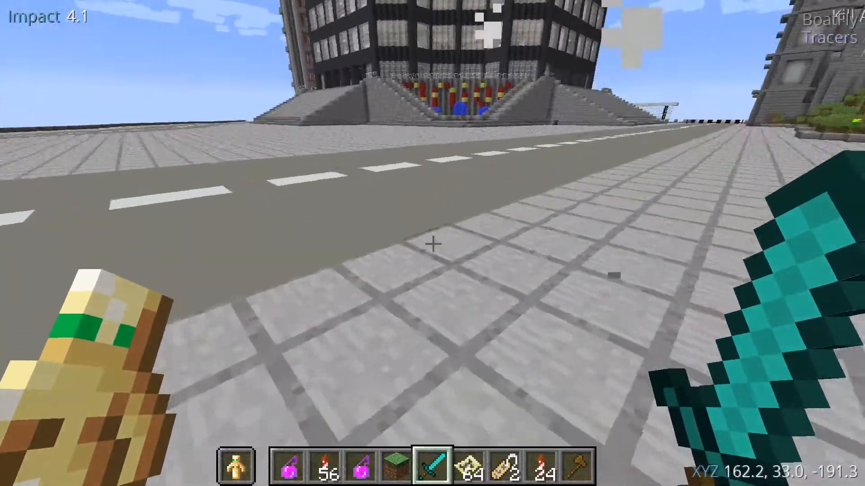
Toggle the Kill Aura module with the keybind to attack the nearby cow and villager
{"action": "key", "text": "t"}
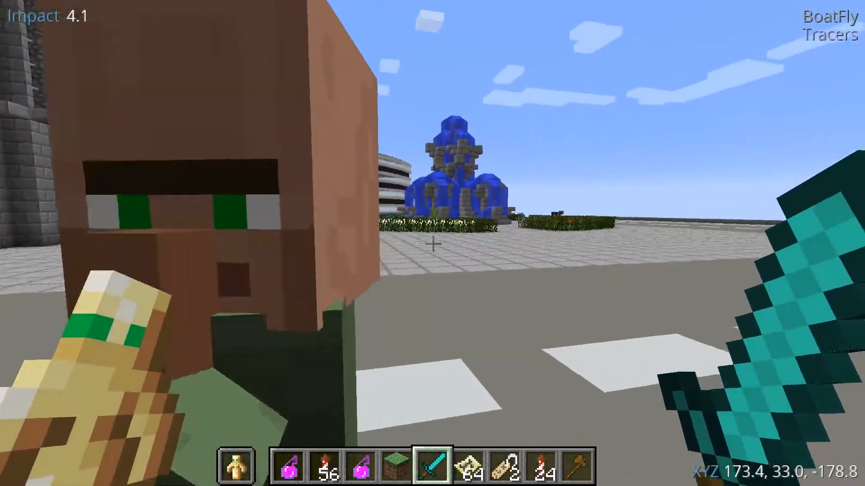
{"action": "mouse_move", "coordinate": [432, 244]}
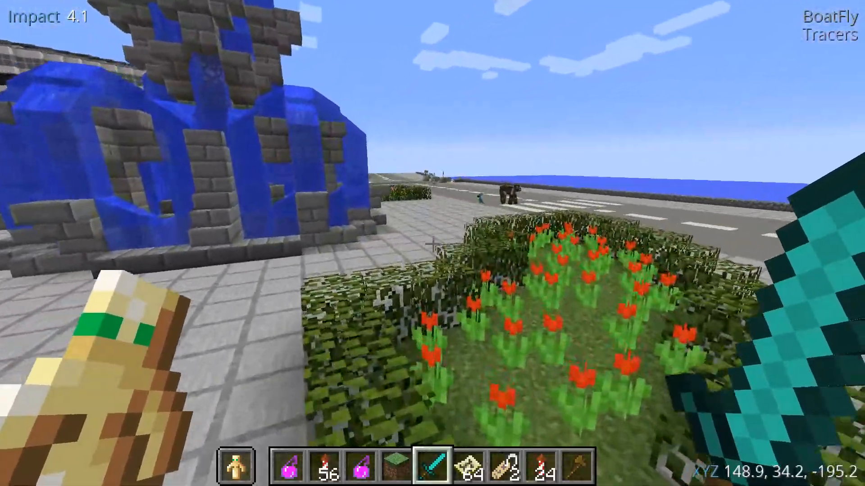
{"action": "mouse_move", "coordinate": [433, 243]}
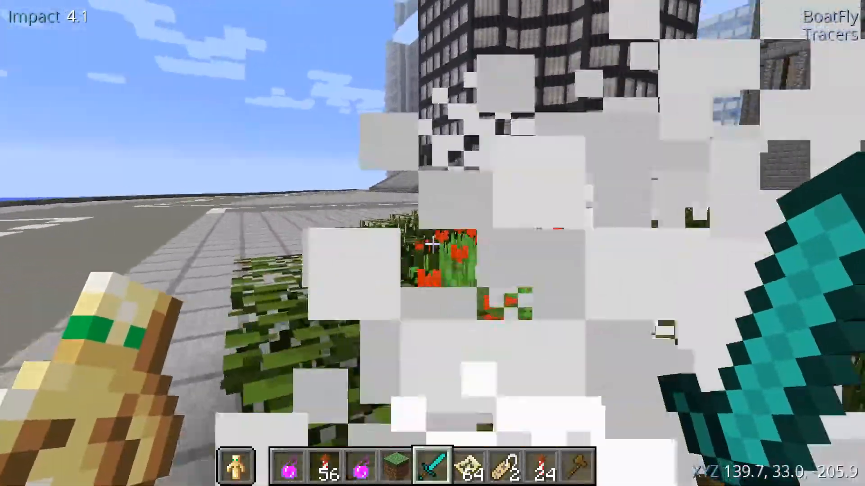
{"action": "mouse_move", "coordinate": [432, 243]}
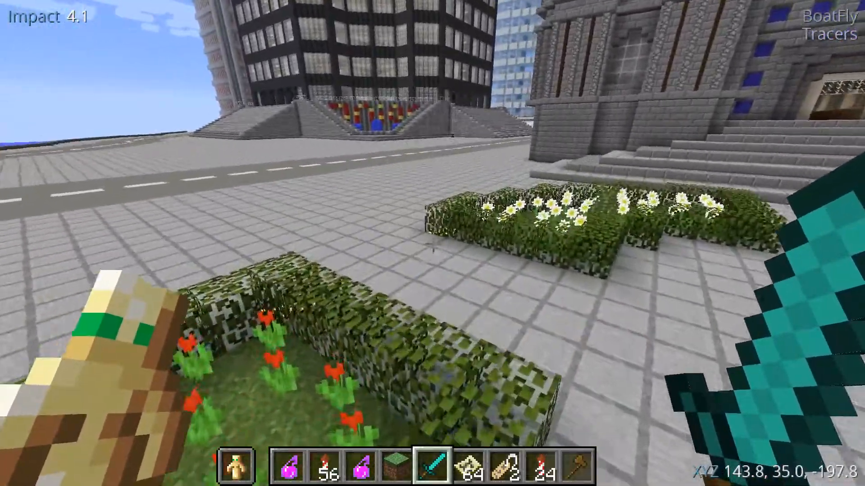
{"action": "mouse_move", "coordinate": [432, 244]}
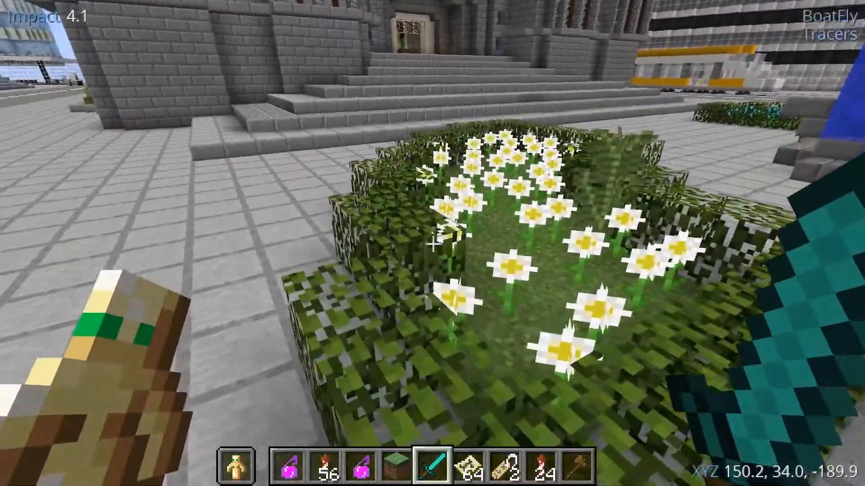